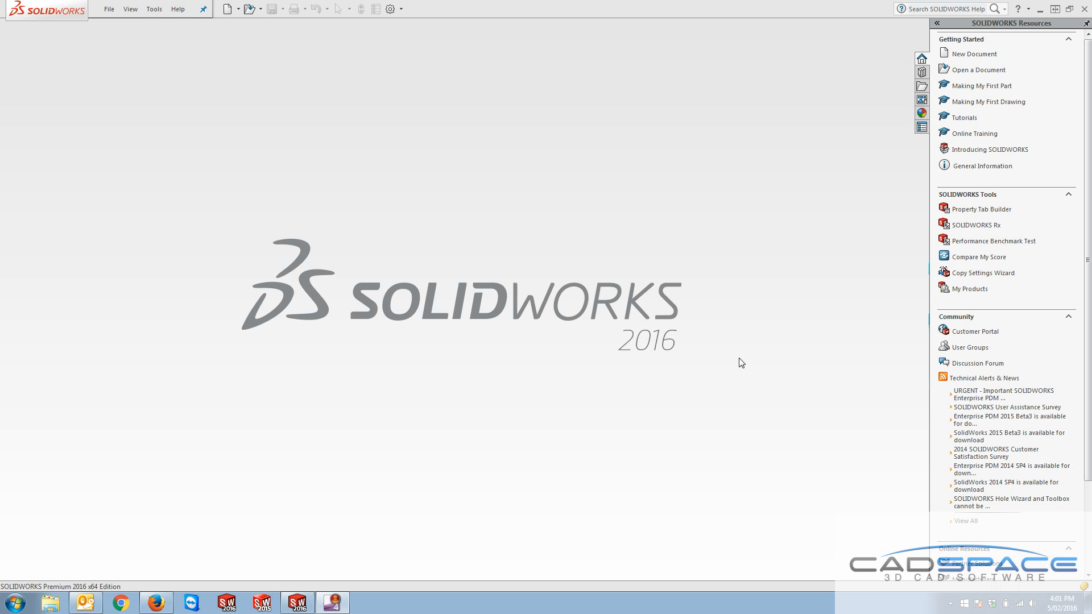
pyautogui.moveTo(197, 17)
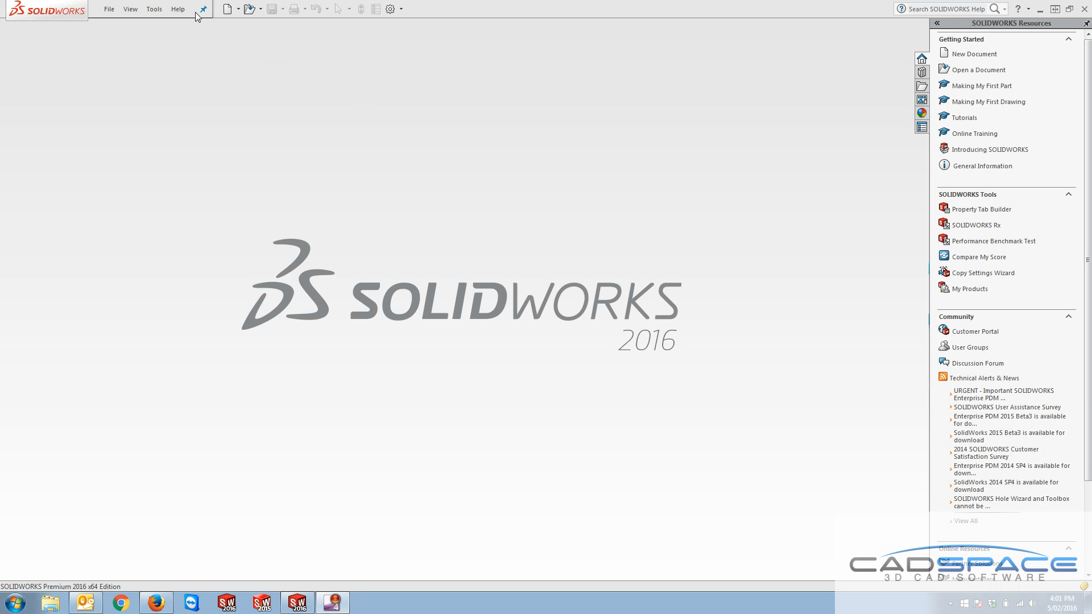
# - Show the Help menu with its licensing commands, including Transfer Licenses
pyautogui.click(177, 8)
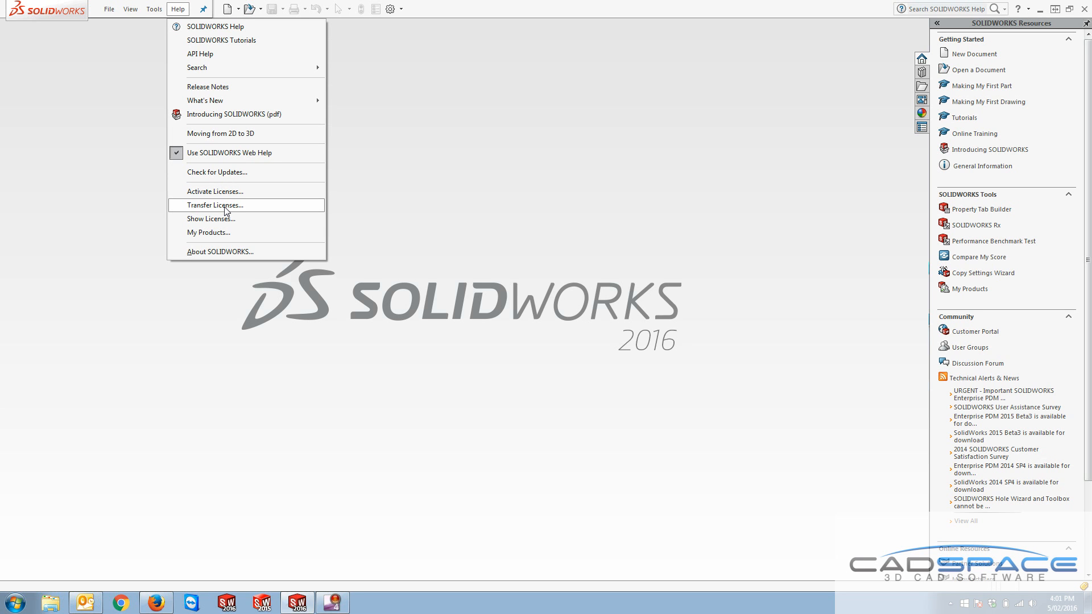
pyautogui.moveTo(311, 275)
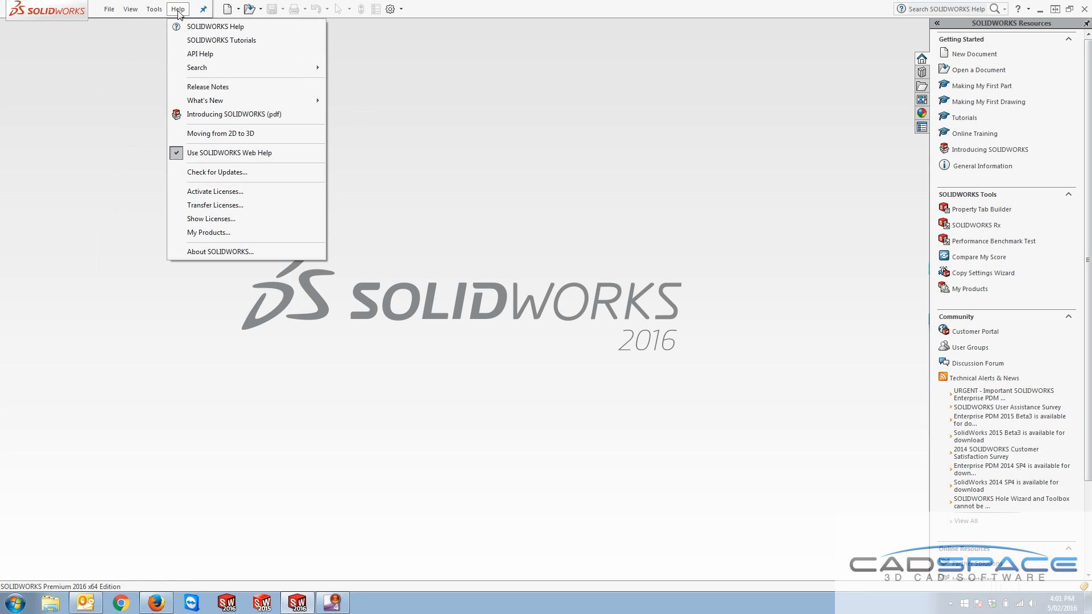
pyautogui.moveTo(223, 205)
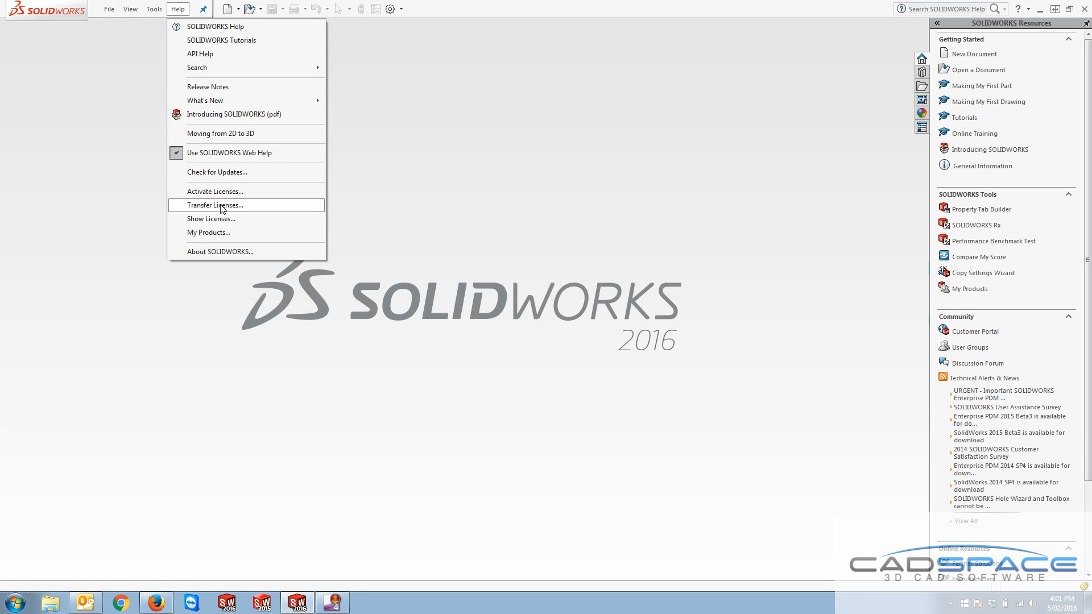
# - Launch Transfer Licenses and submit the transfer 'Automatically over the Internet'
pyautogui.click(214, 205)
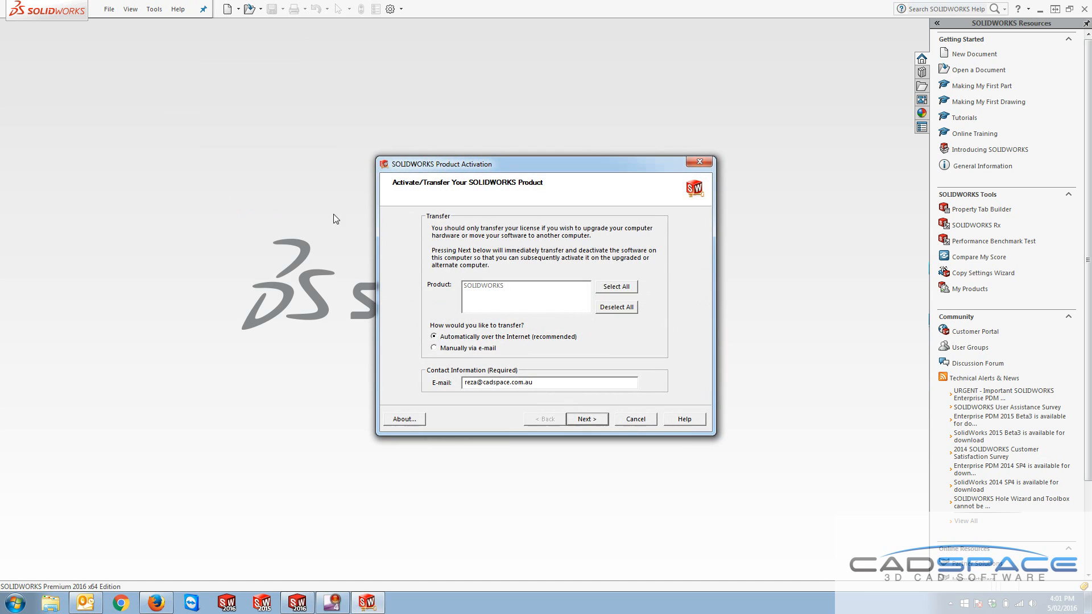
pyautogui.moveTo(709, 431)
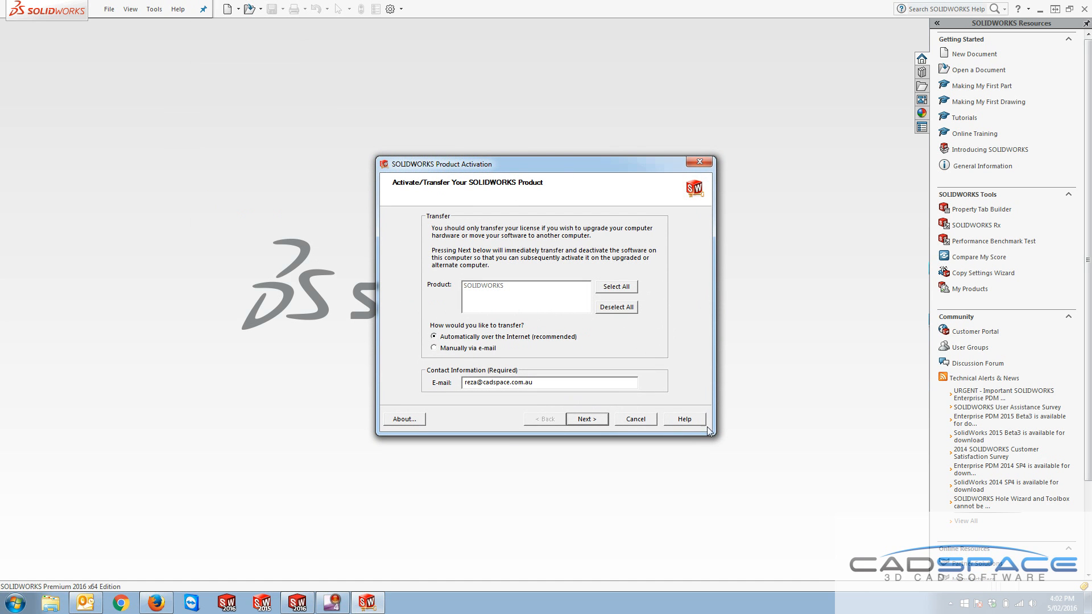
pyautogui.moveTo(463, 193)
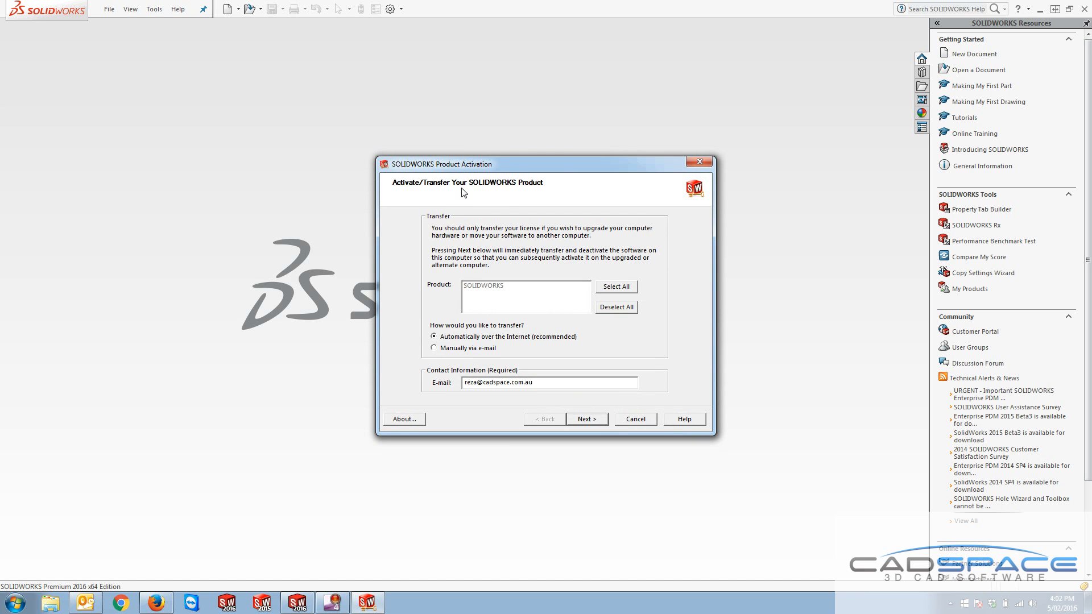
pyautogui.moveTo(509, 189)
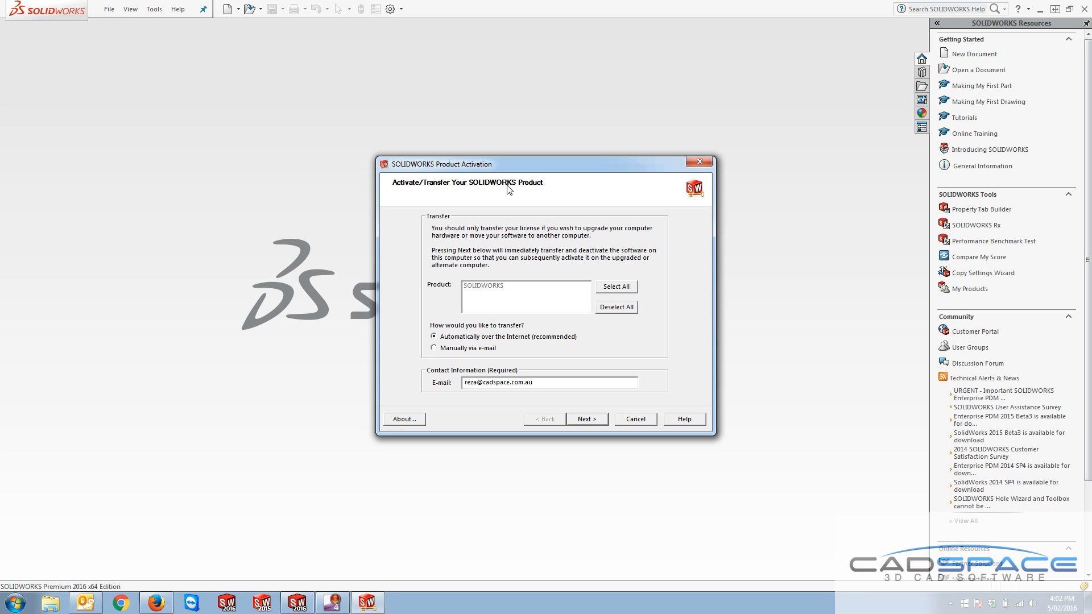
pyautogui.moveTo(522, 292)
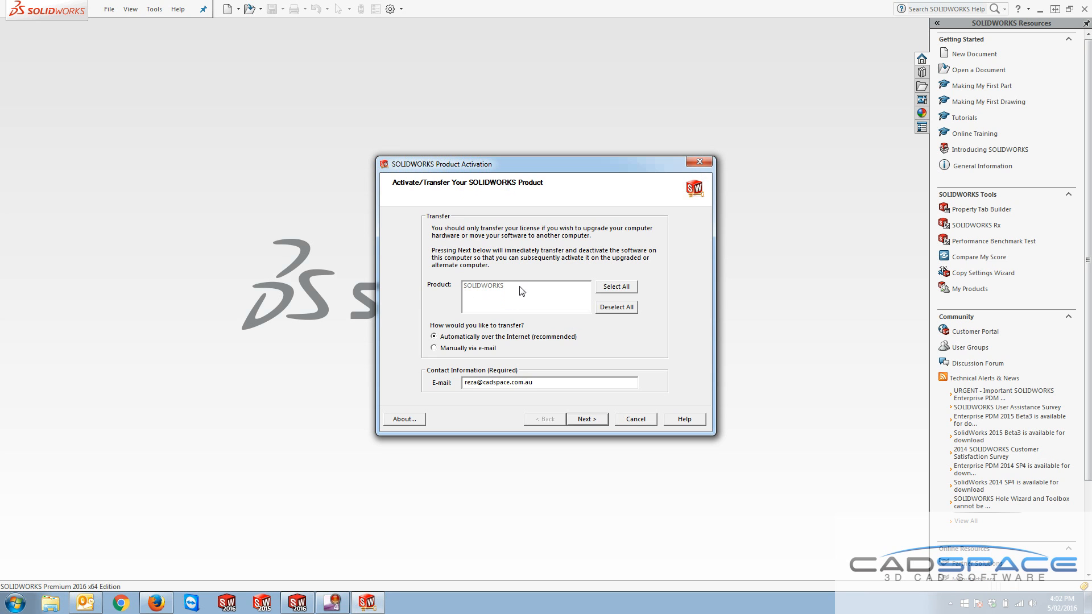
pyautogui.moveTo(519, 293)
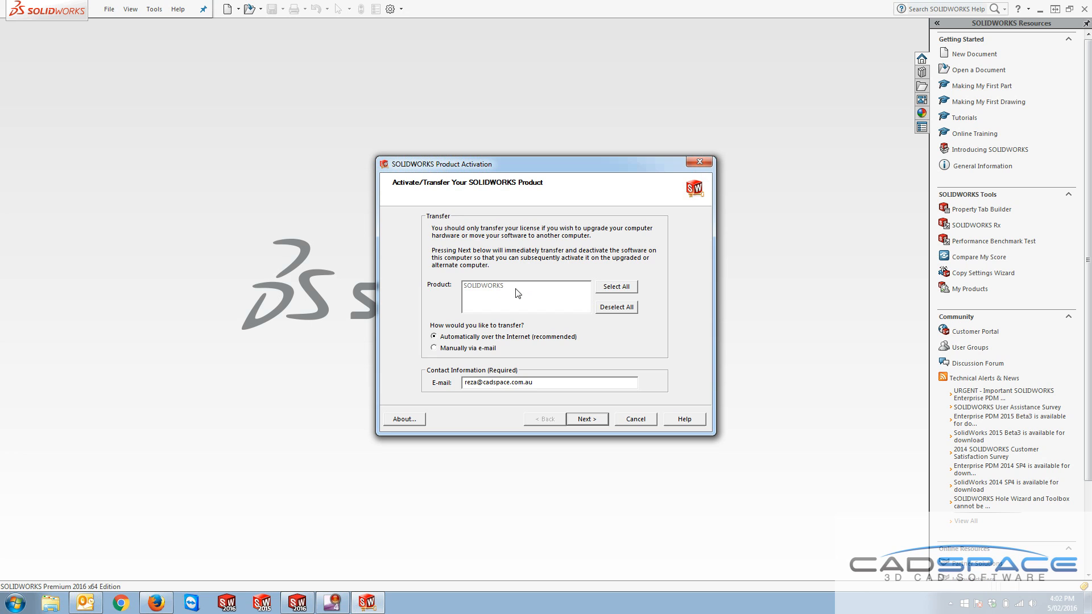
pyautogui.moveTo(507, 289)
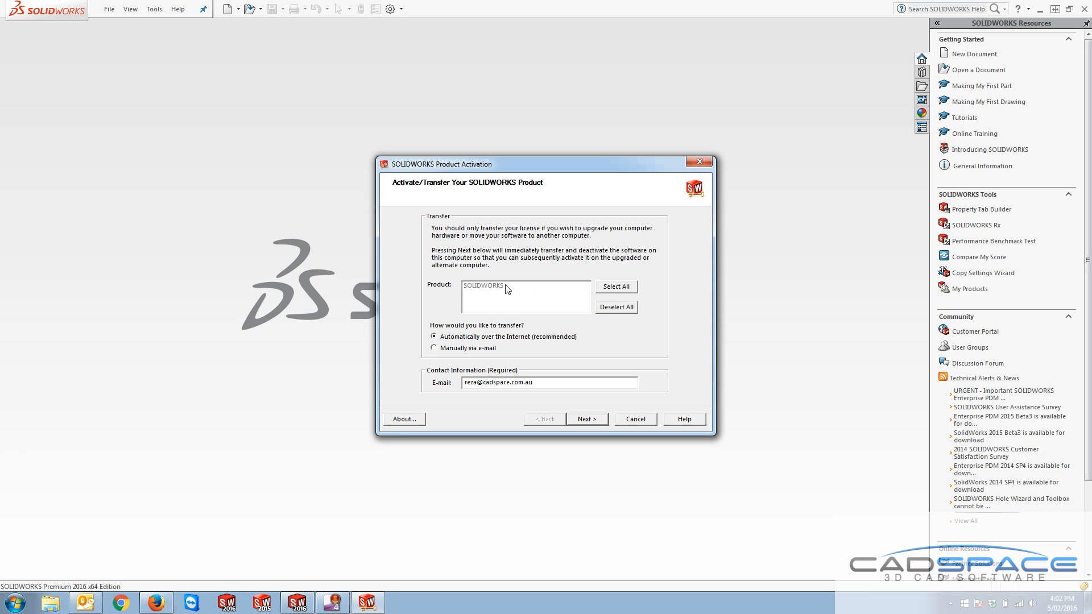
pyautogui.moveTo(466, 348)
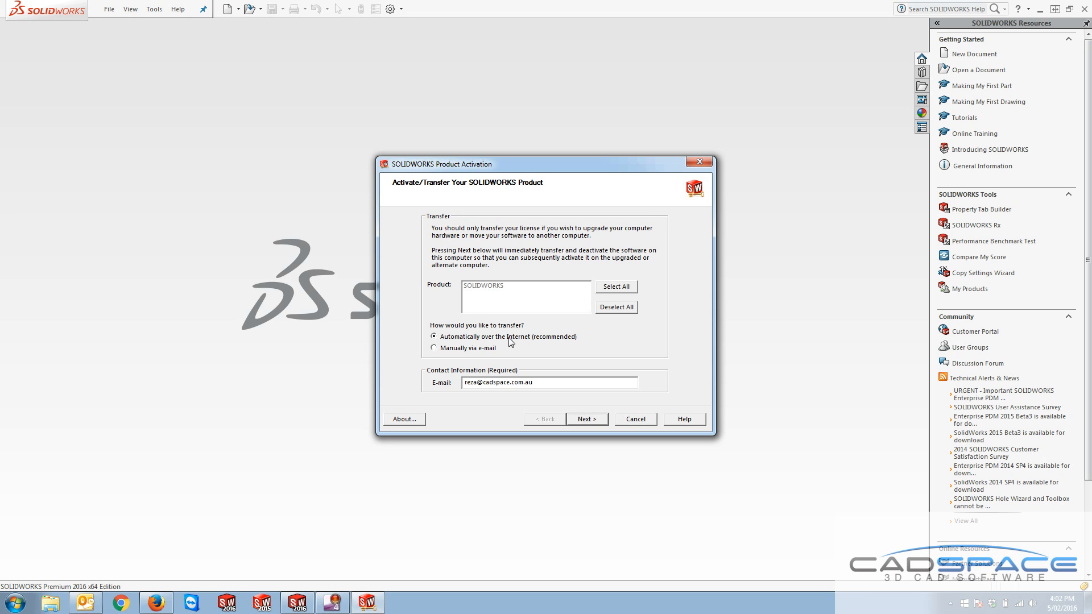
pyautogui.moveTo(467, 344)
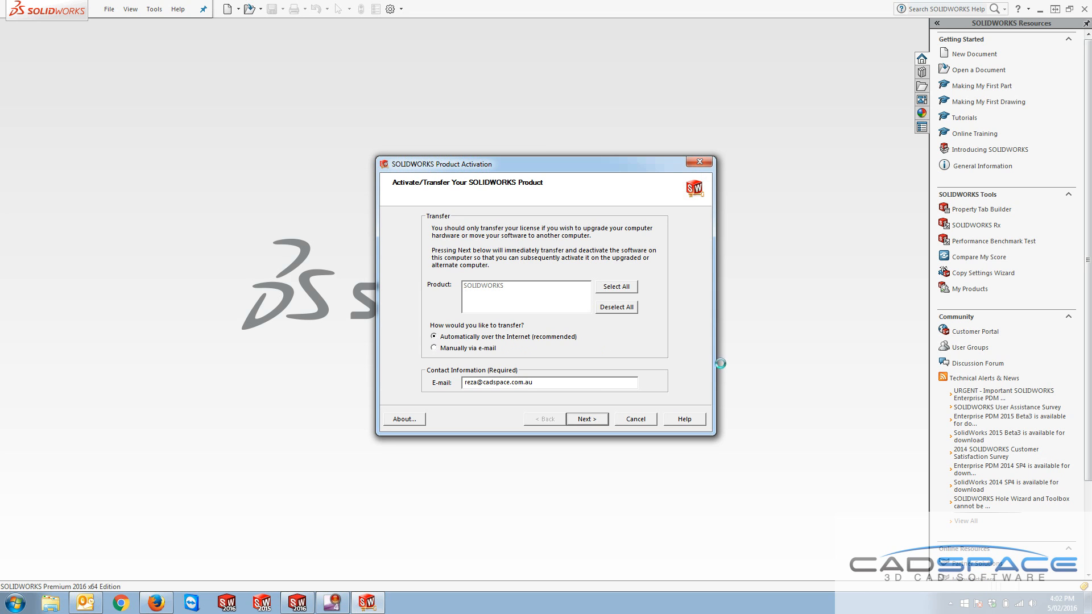
pyautogui.moveTo(425, 356)
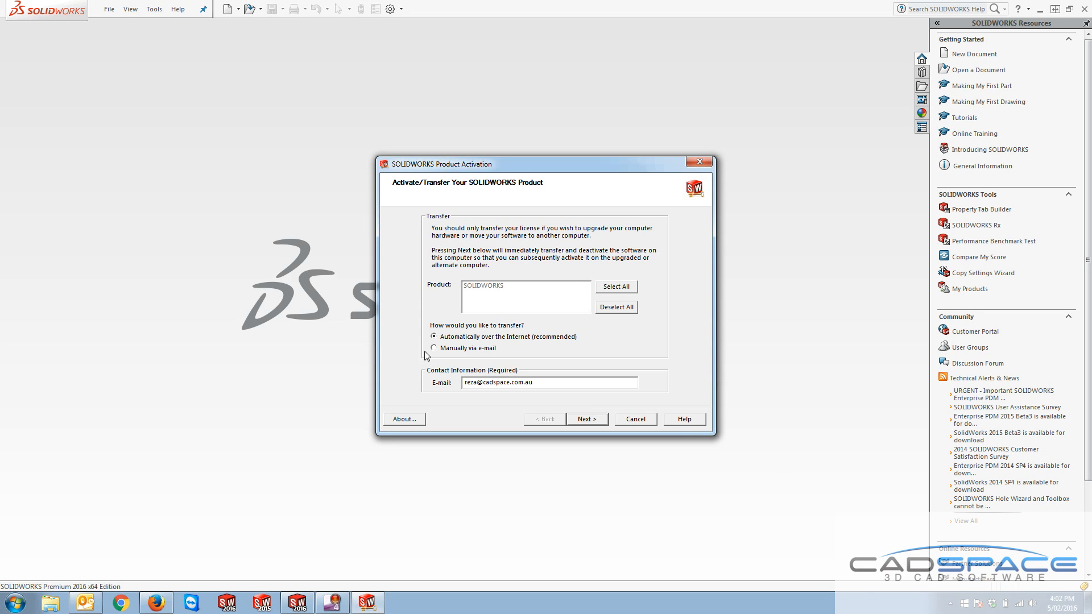
pyautogui.moveTo(439, 383)
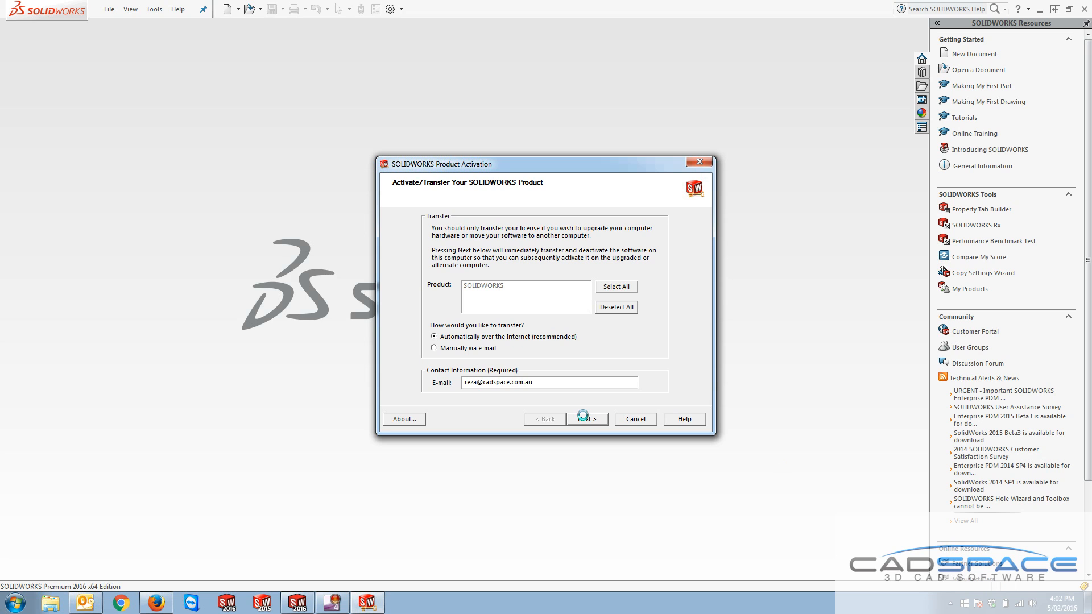
pyautogui.click(585, 419)
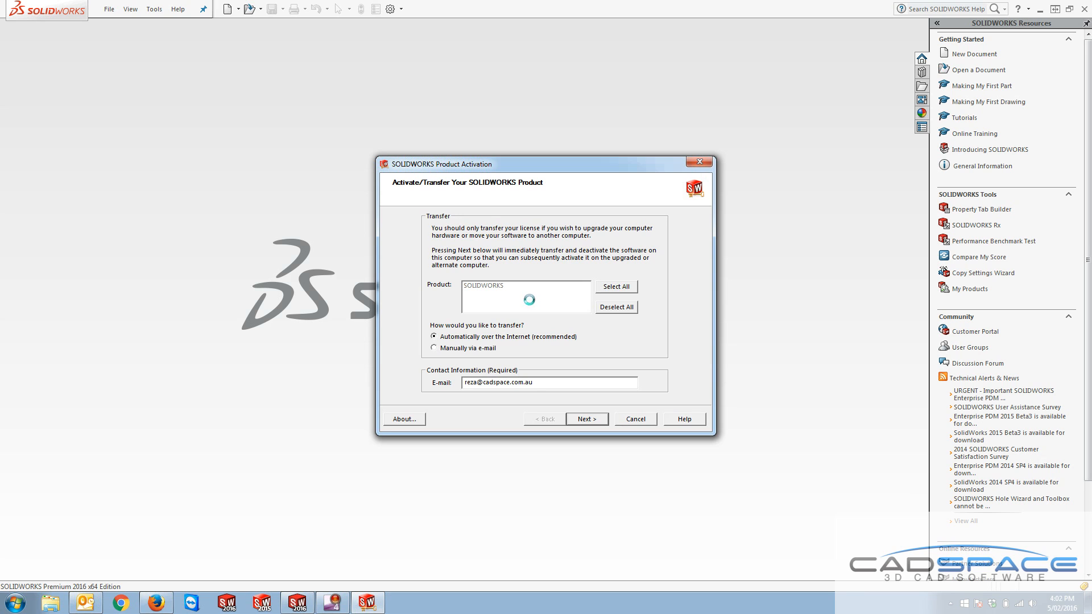
# - Let the online transfer process until the Result page reports 'Transfer succeeded.'
pyautogui.click(586, 419)
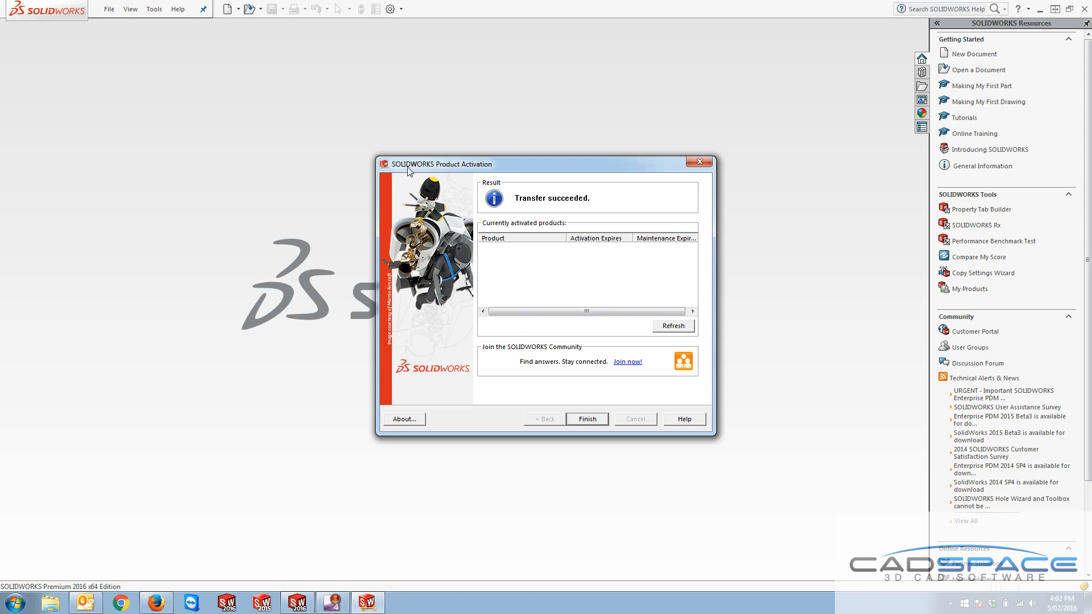
pyautogui.moveTo(557, 210)
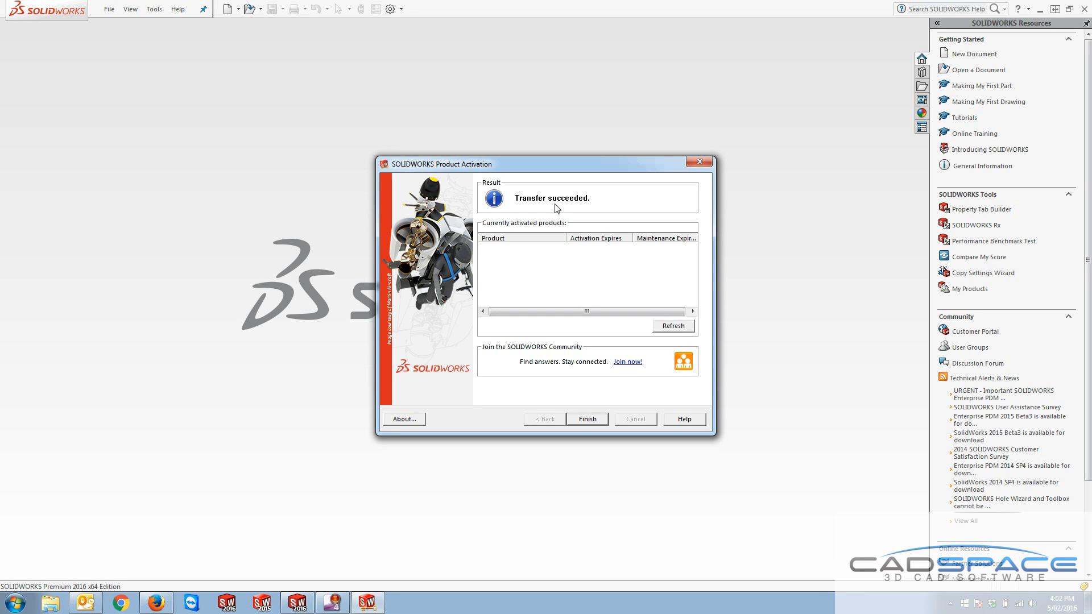
pyautogui.moveTo(599, 219)
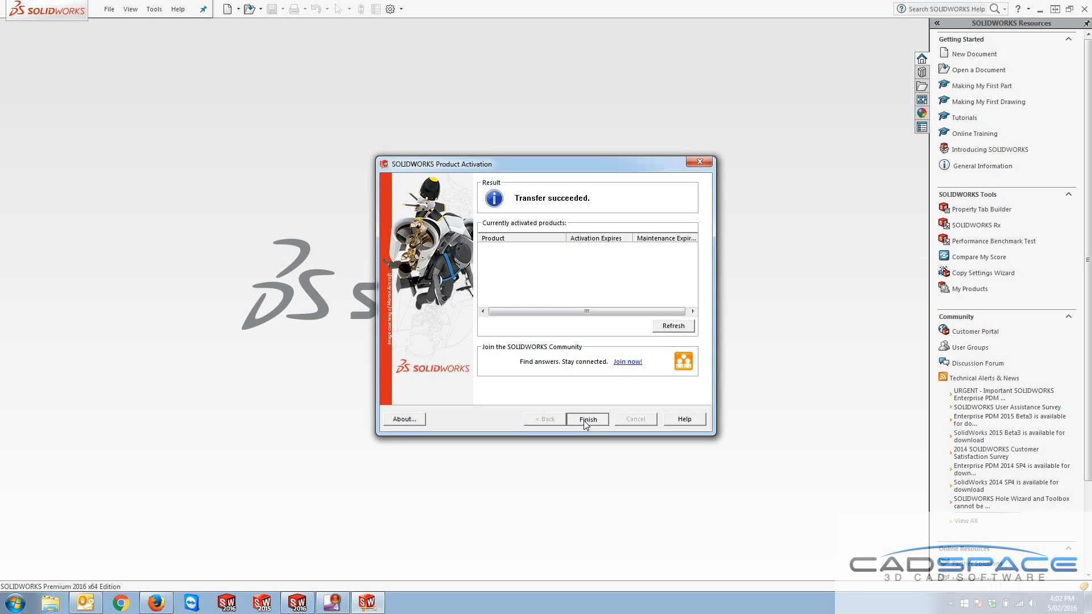
# - Finish the transfer, then activate the SOLIDWORKS product now using Automatic internet activation
pyautogui.click(588, 418)
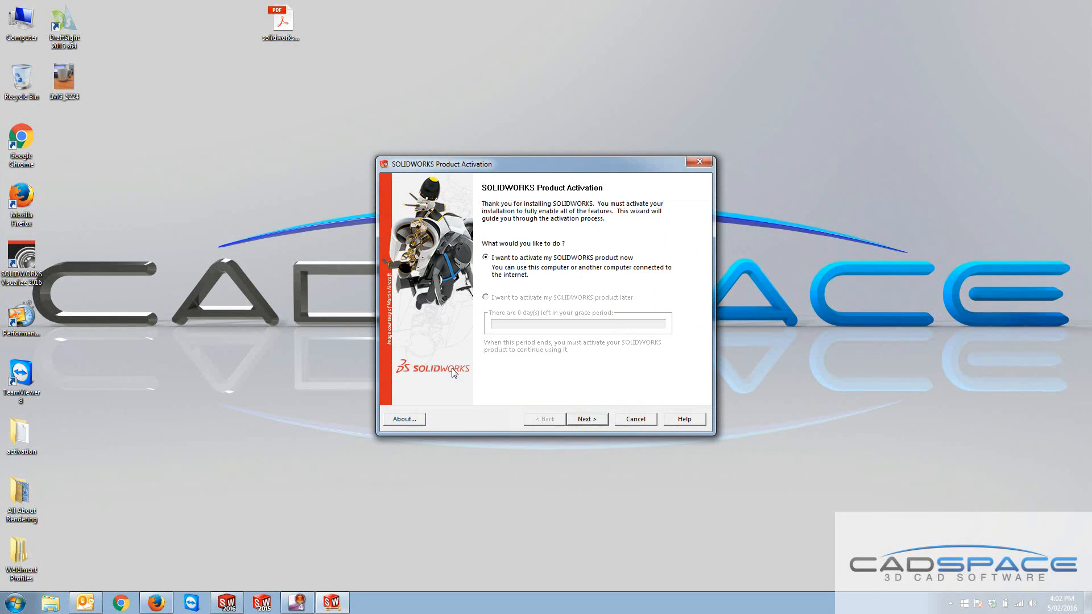
pyautogui.moveTo(664, 392)
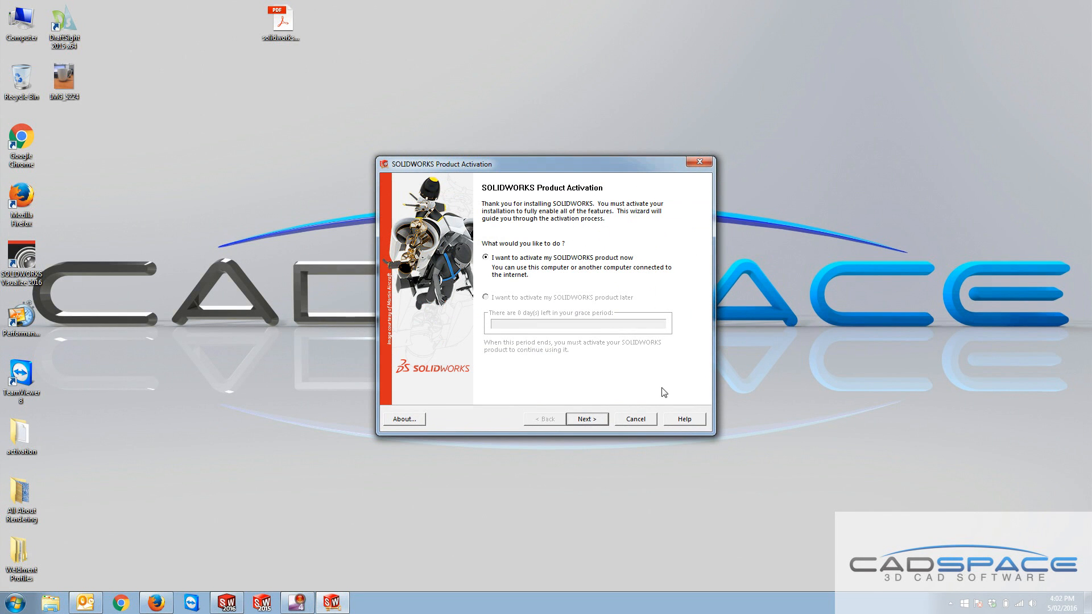
pyautogui.moveTo(616, 206)
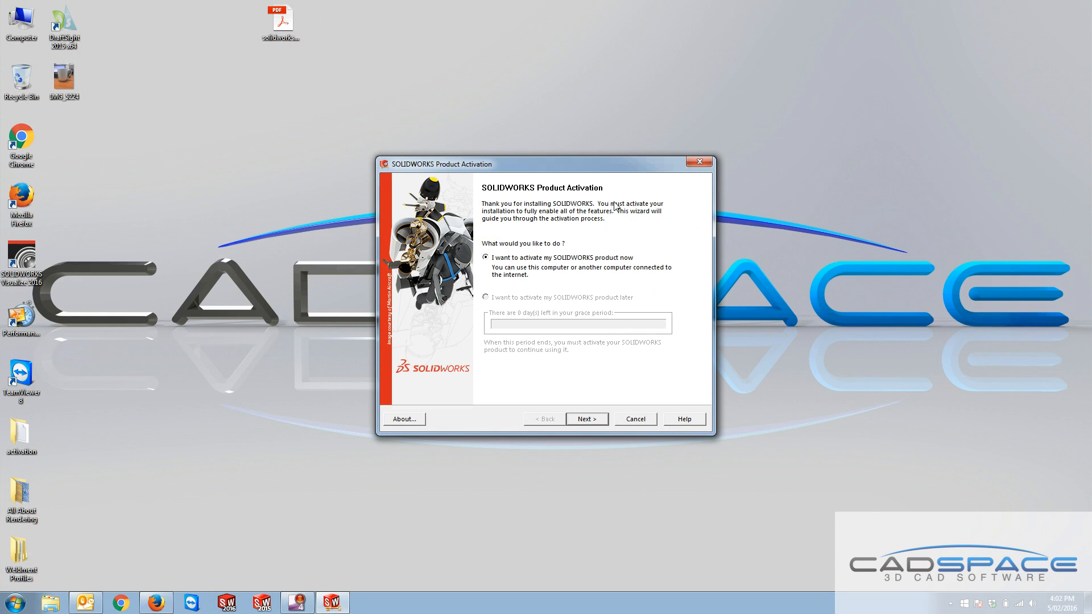
pyautogui.moveTo(546, 272)
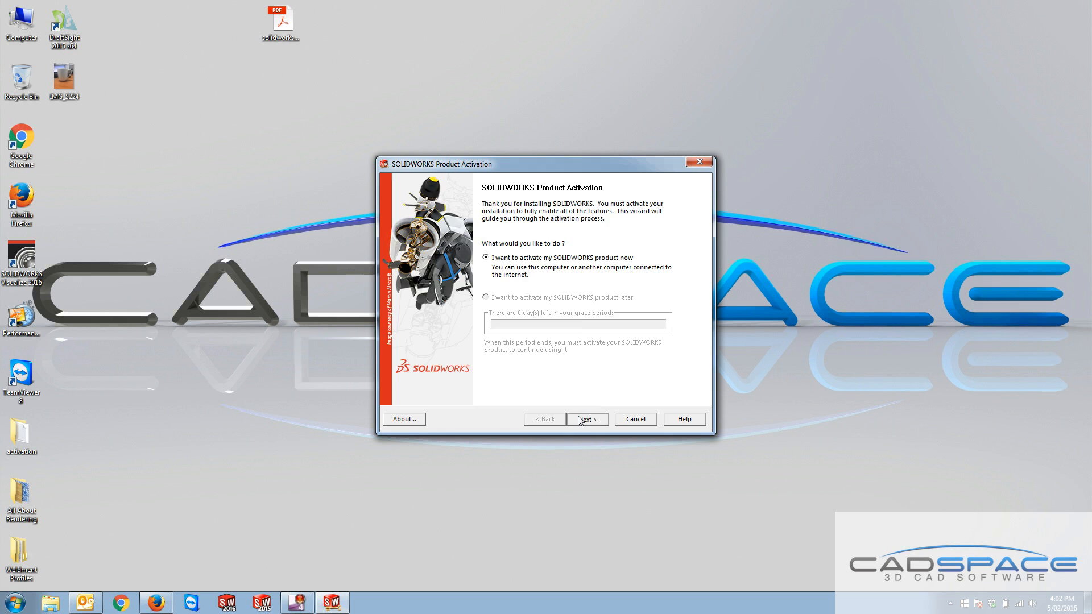
pyautogui.click(586, 419)
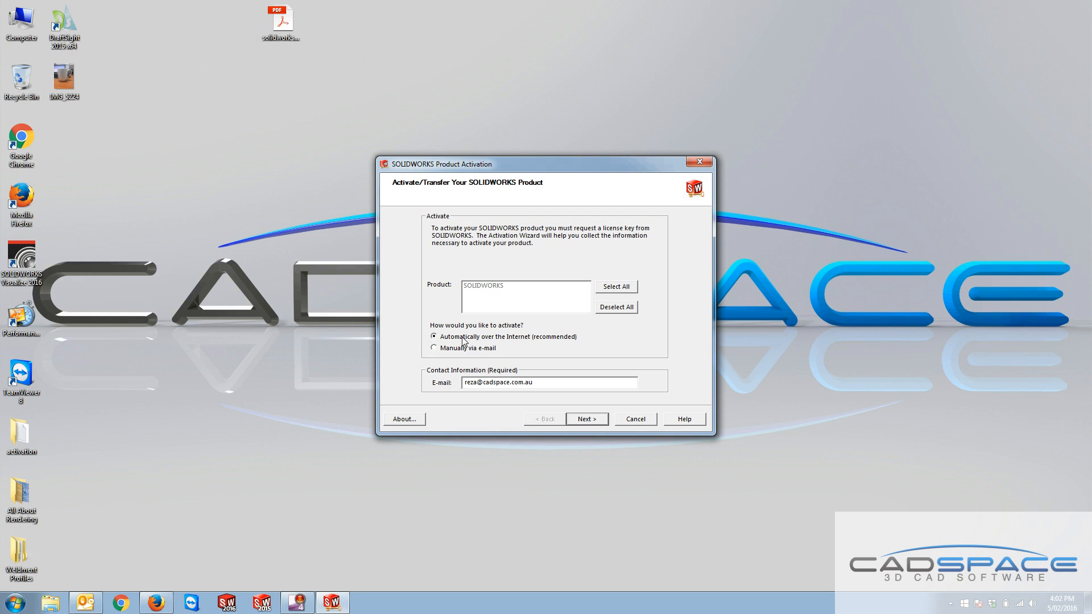
pyautogui.click(587, 418)
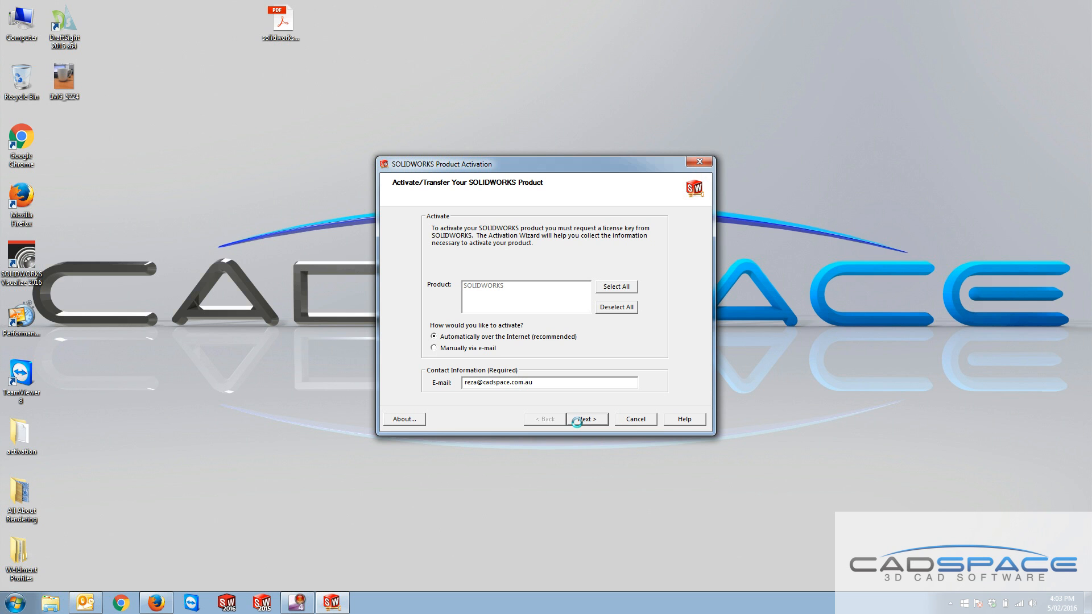
pyautogui.click(584, 419)
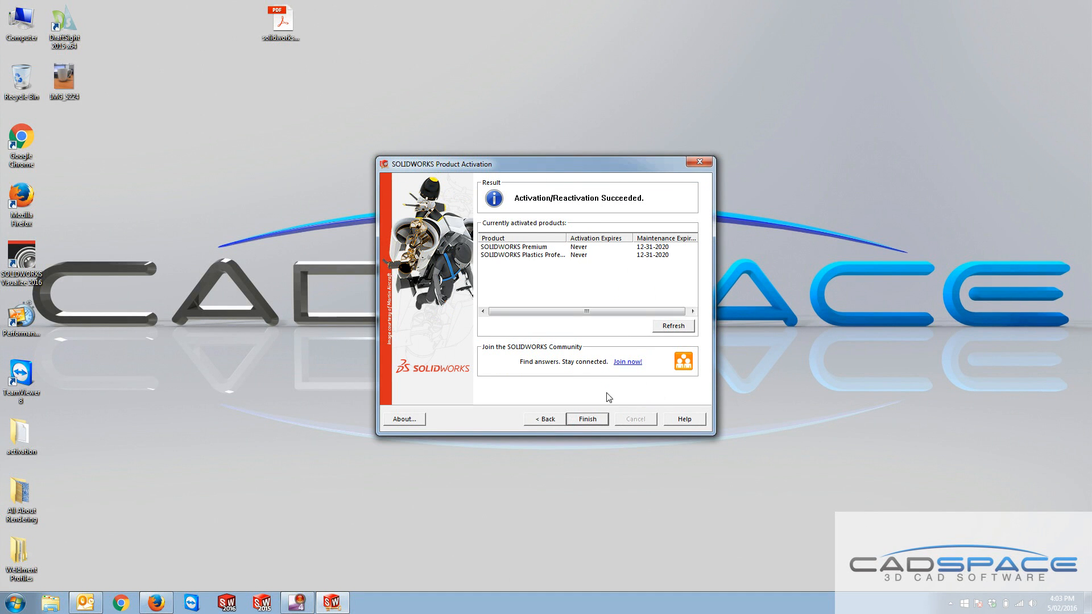
# - Finish activation and restart Transfer Licenses in manual e-mail mode to reach the Manual Activation page
pyautogui.click(588, 419)
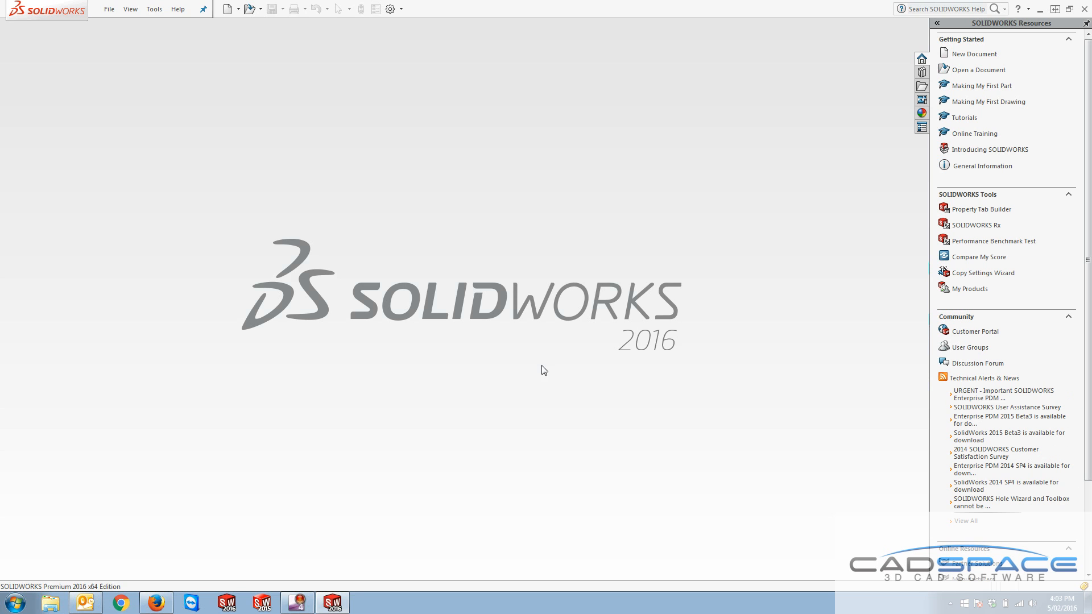
pyautogui.click(178, 8)
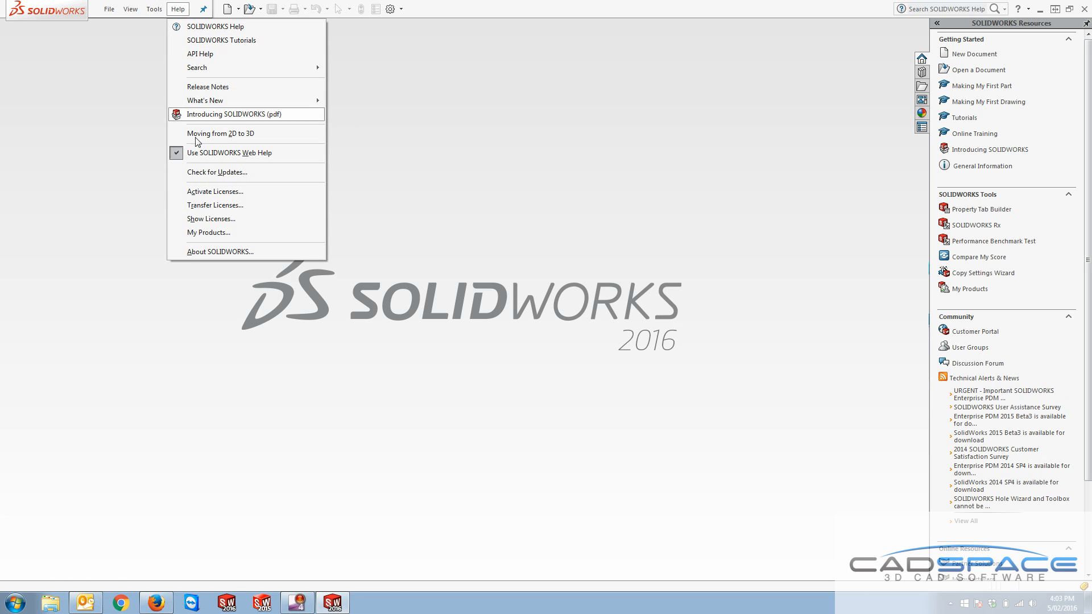
pyautogui.click(215, 205)
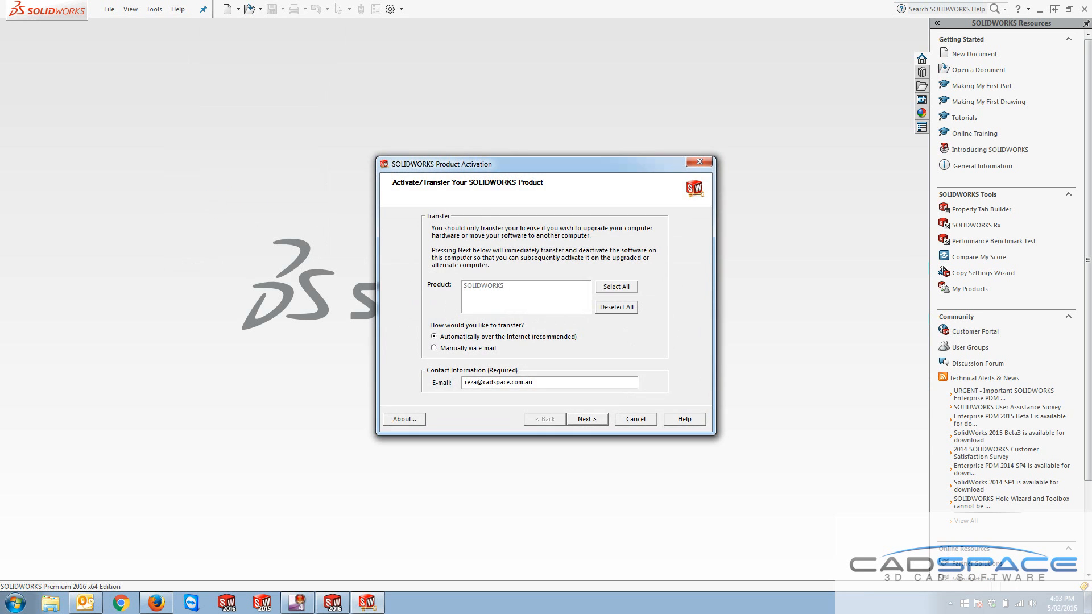
pyautogui.moveTo(467, 356)
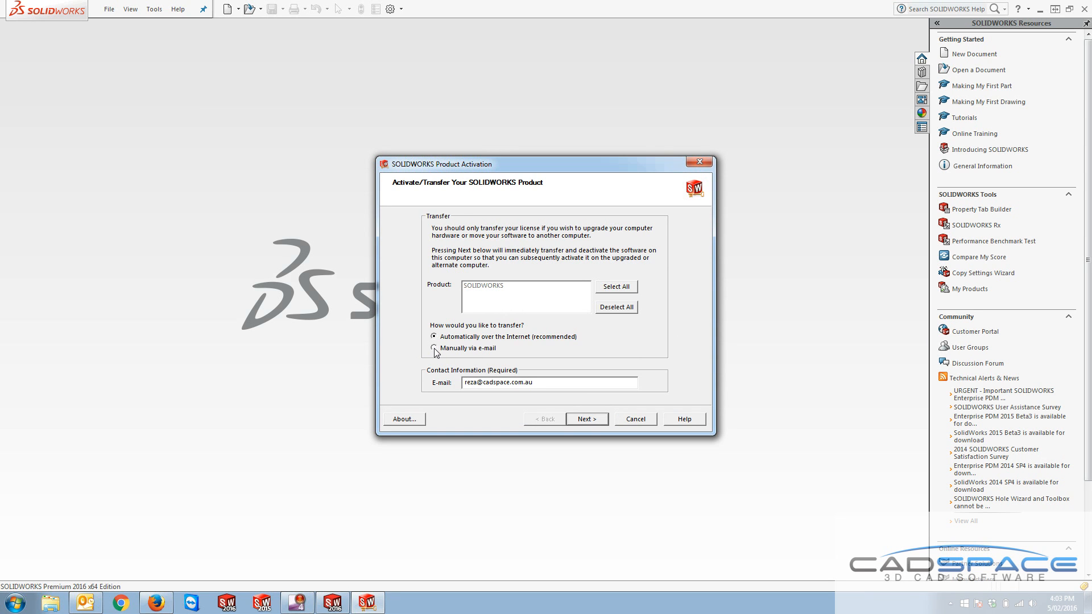
pyautogui.click(433, 348)
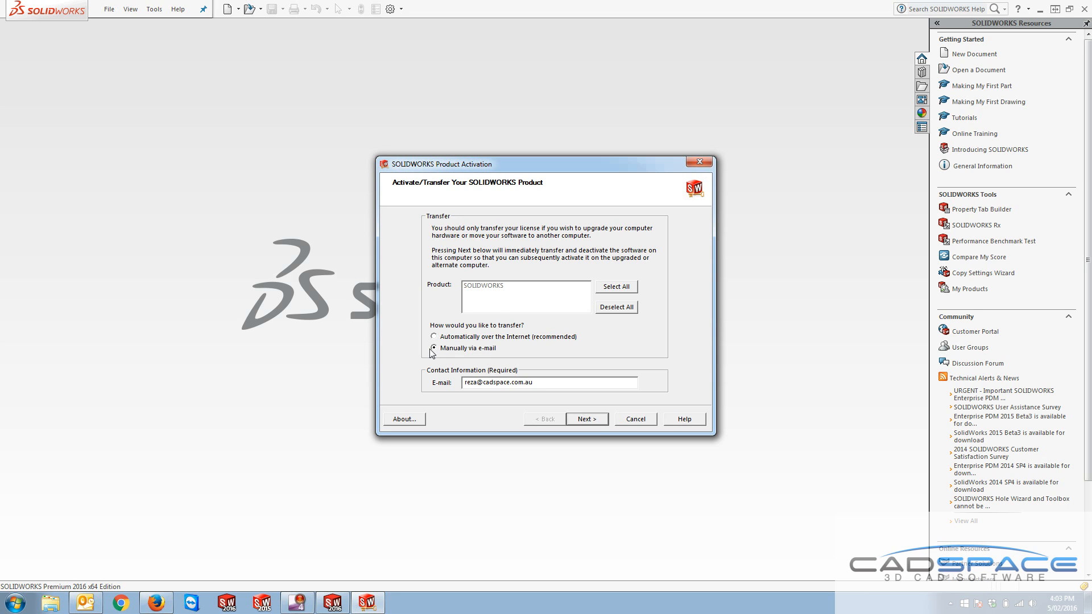
pyautogui.click(586, 419)
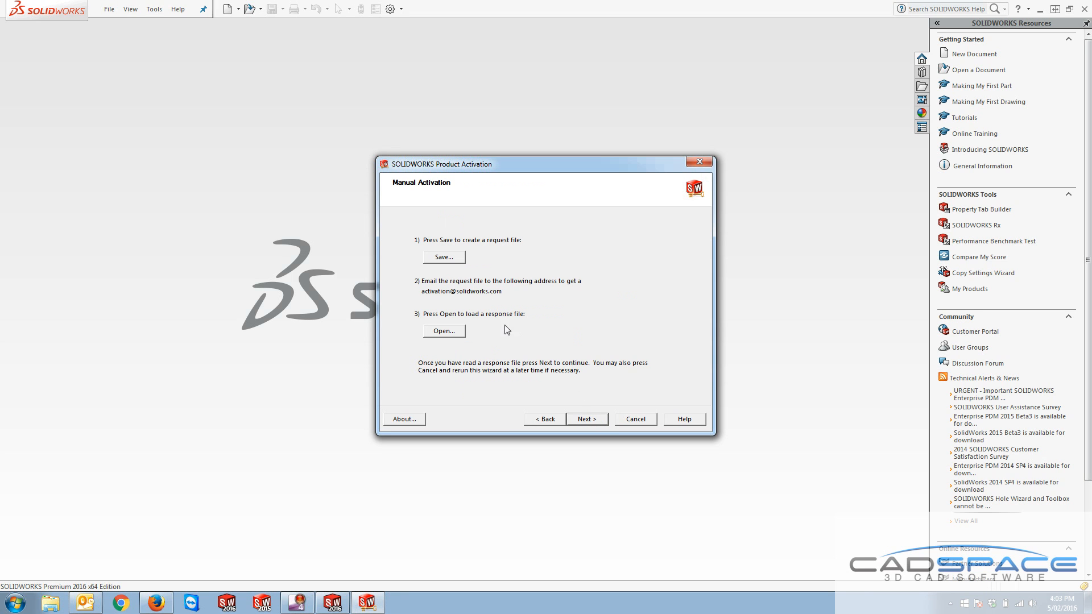
pyautogui.moveTo(485, 296)
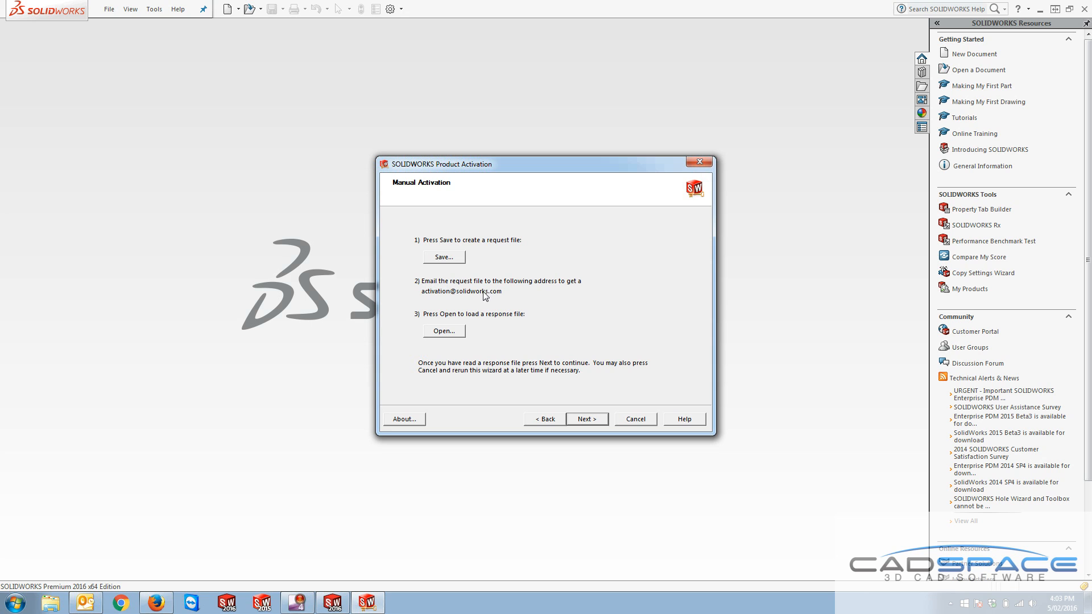
pyautogui.moveTo(483, 320)
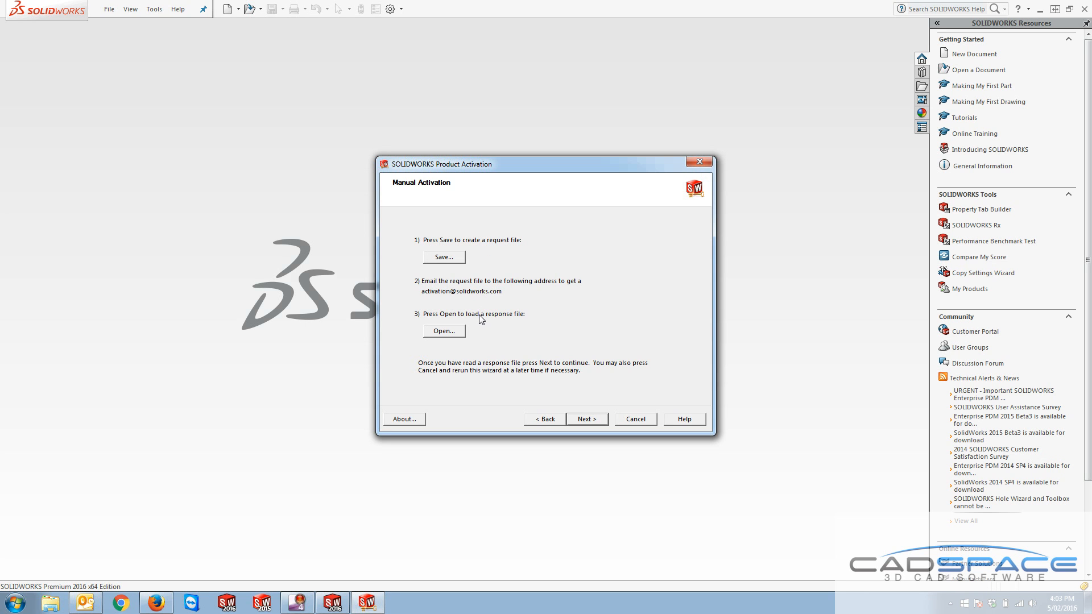
pyautogui.moveTo(483, 296)
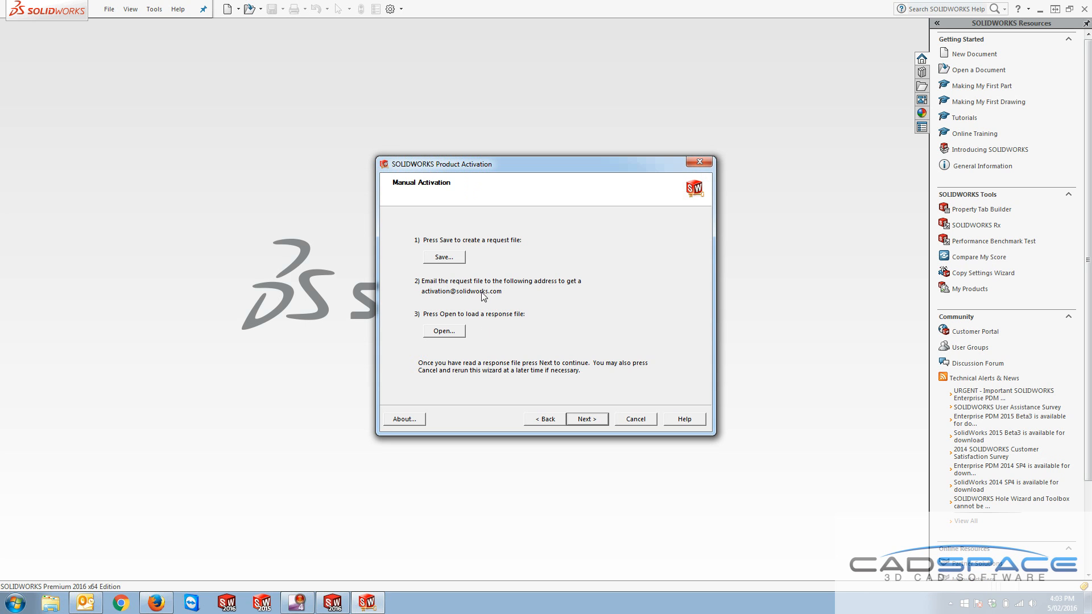
pyautogui.click(443, 256)
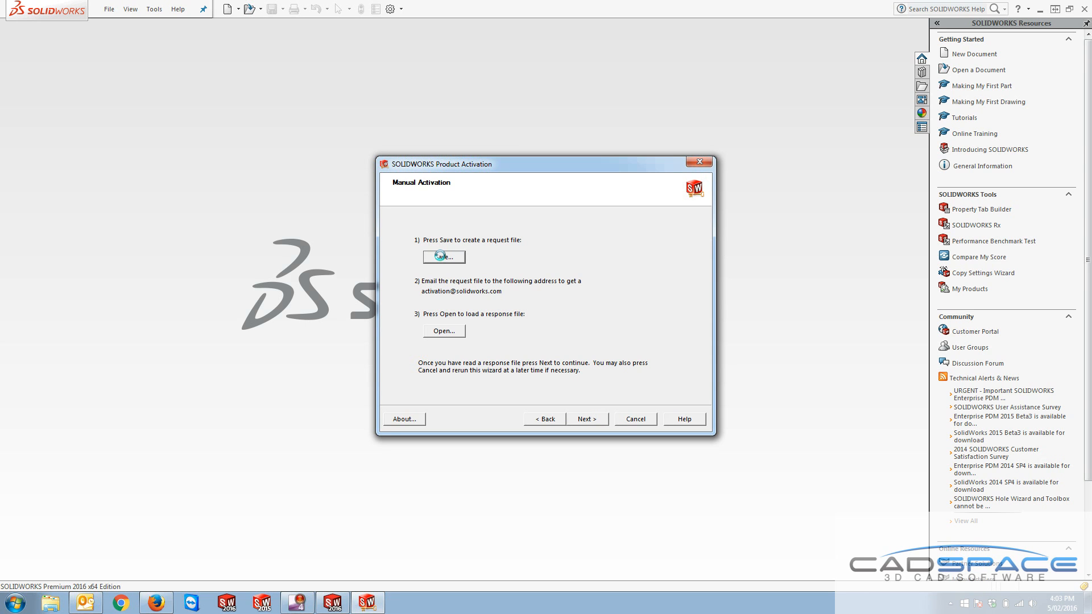
# - Delete the old SWTransferRequest file from Desktop > activation while saving a new request file there
pyautogui.click(443, 256)
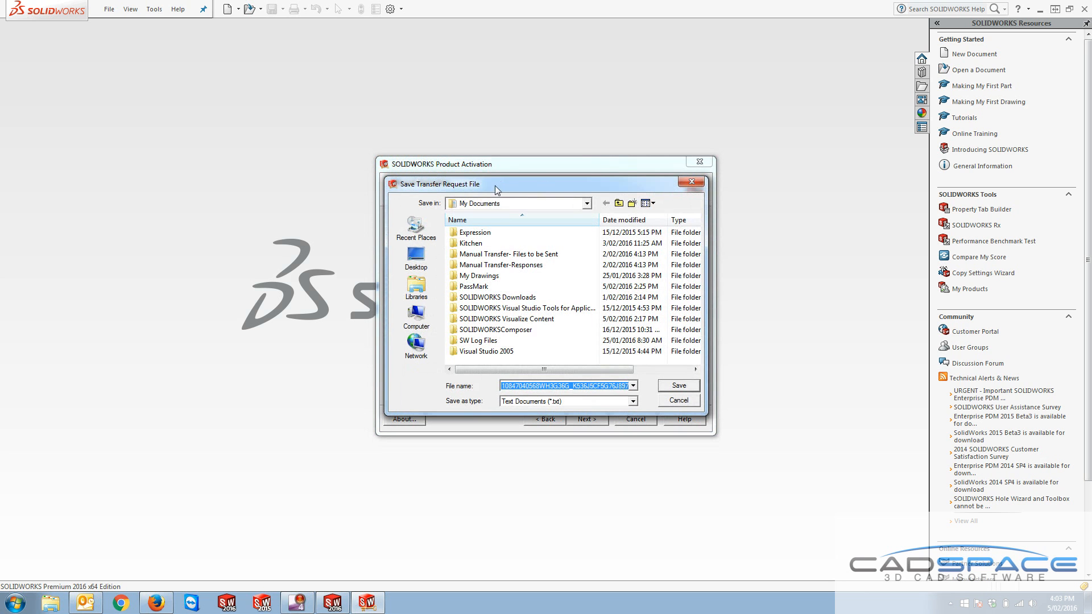
pyautogui.click(415, 256)
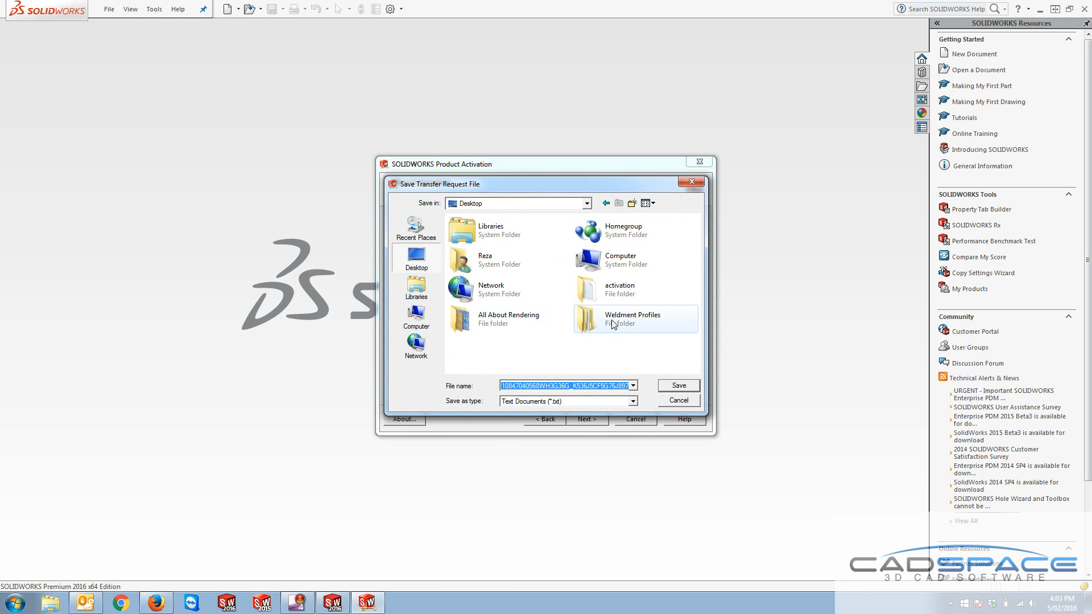
pyautogui.doubleClick(619, 288)
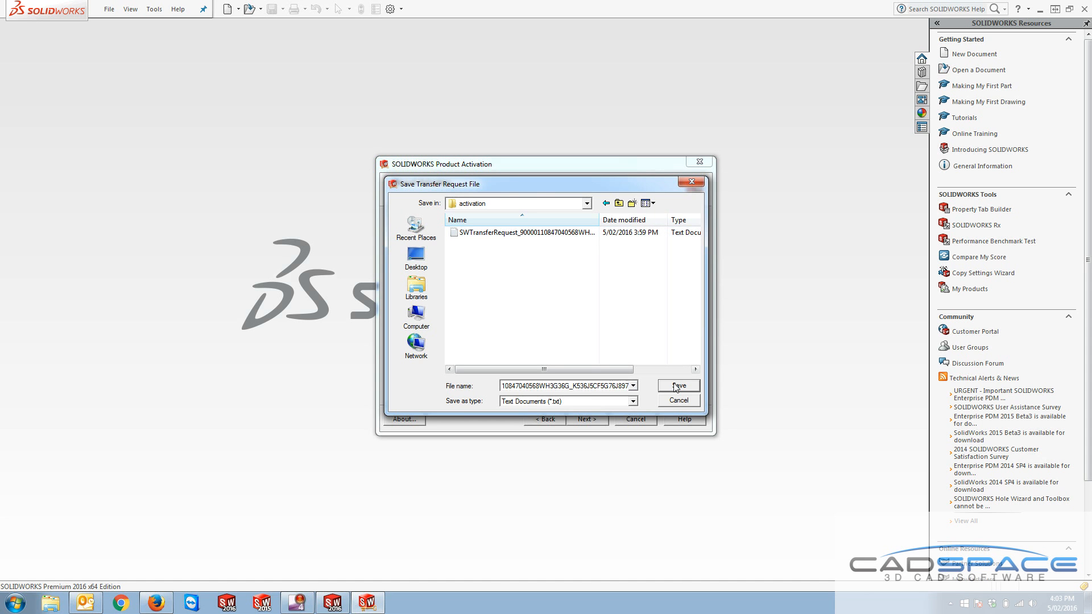
pyautogui.rightClick(524, 232)
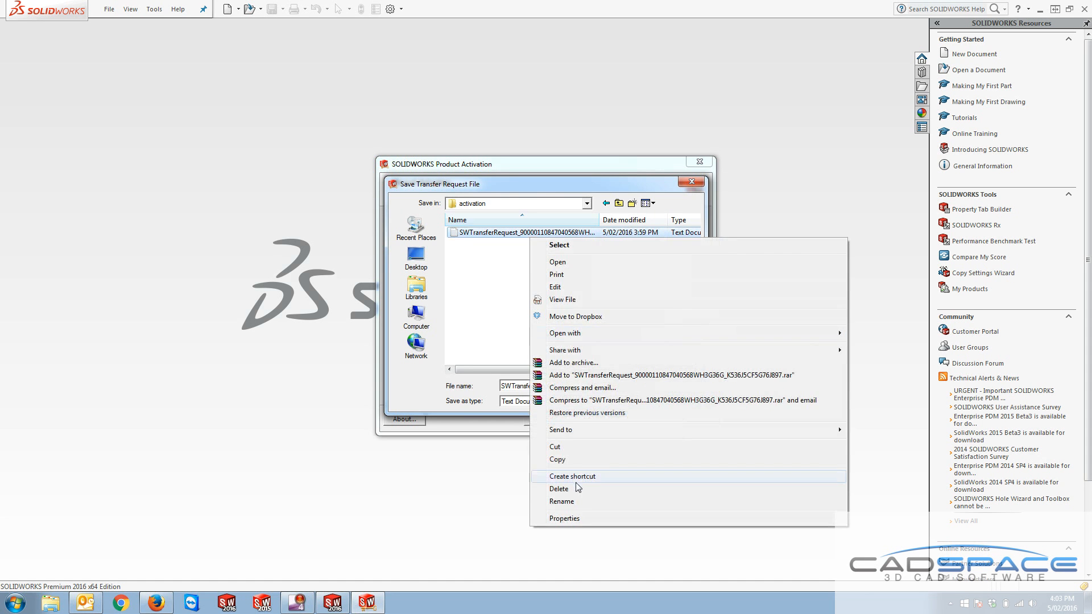
pyautogui.click(558, 488)
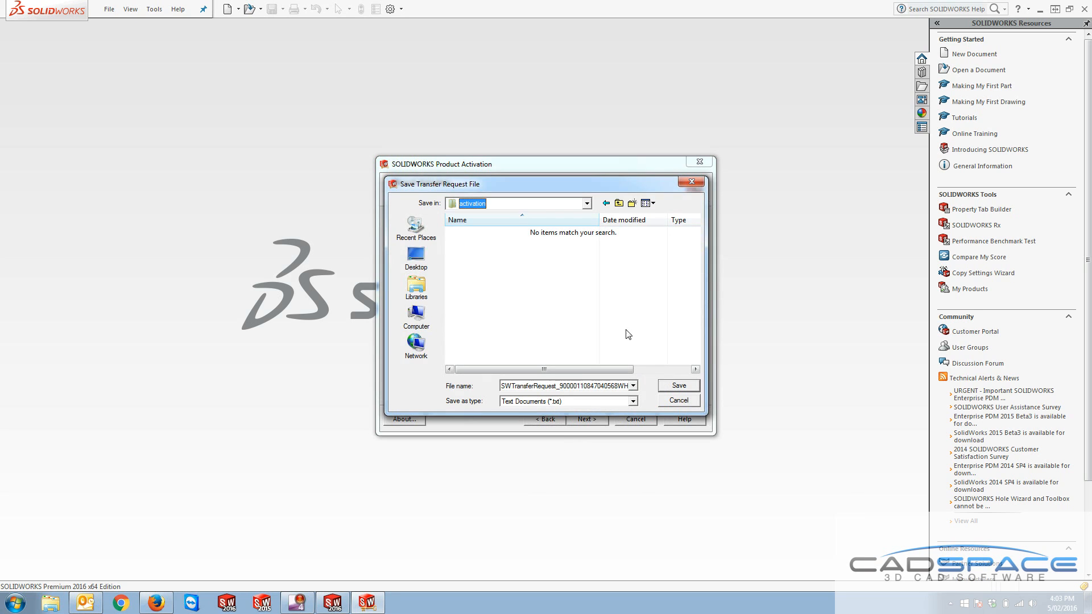
pyautogui.click(677, 401)
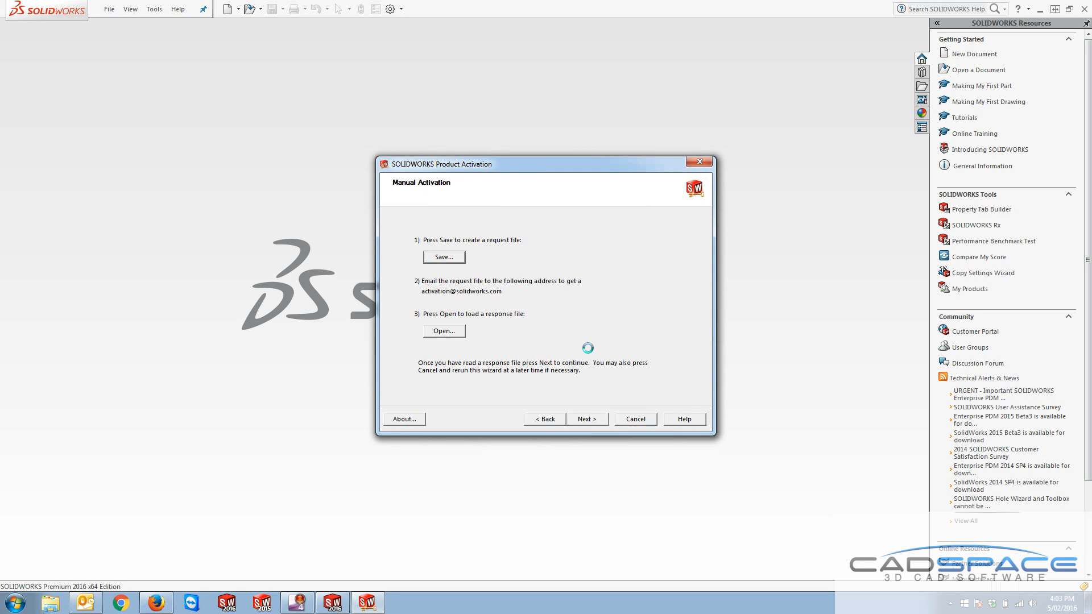
# - Save the fresh transfer request file again into the Desktop activation folder
pyautogui.click(442, 257)
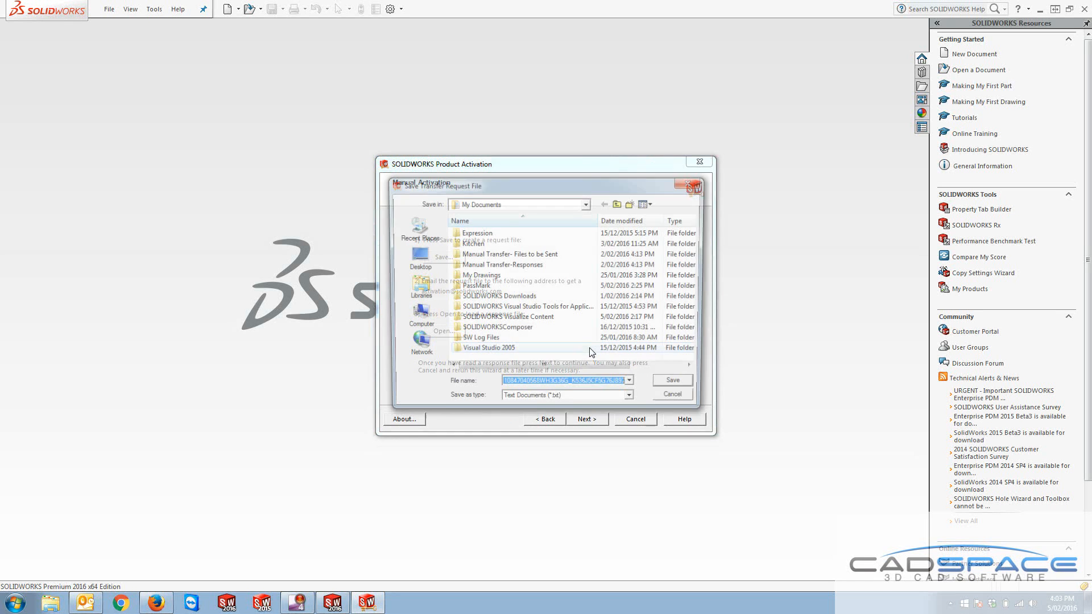
pyautogui.click(416, 261)
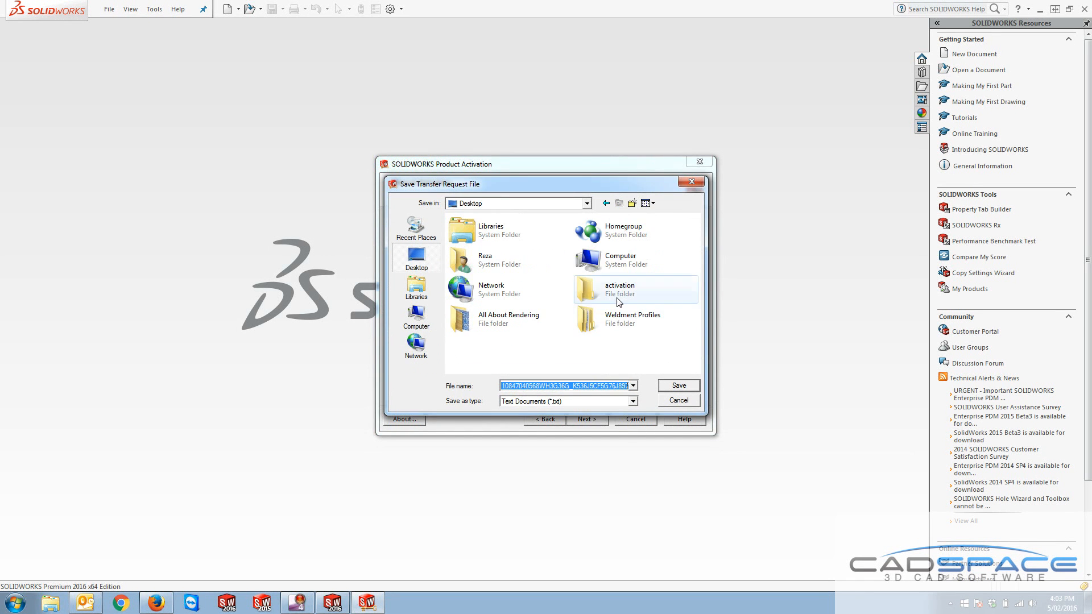
pyautogui.click(676, 385)
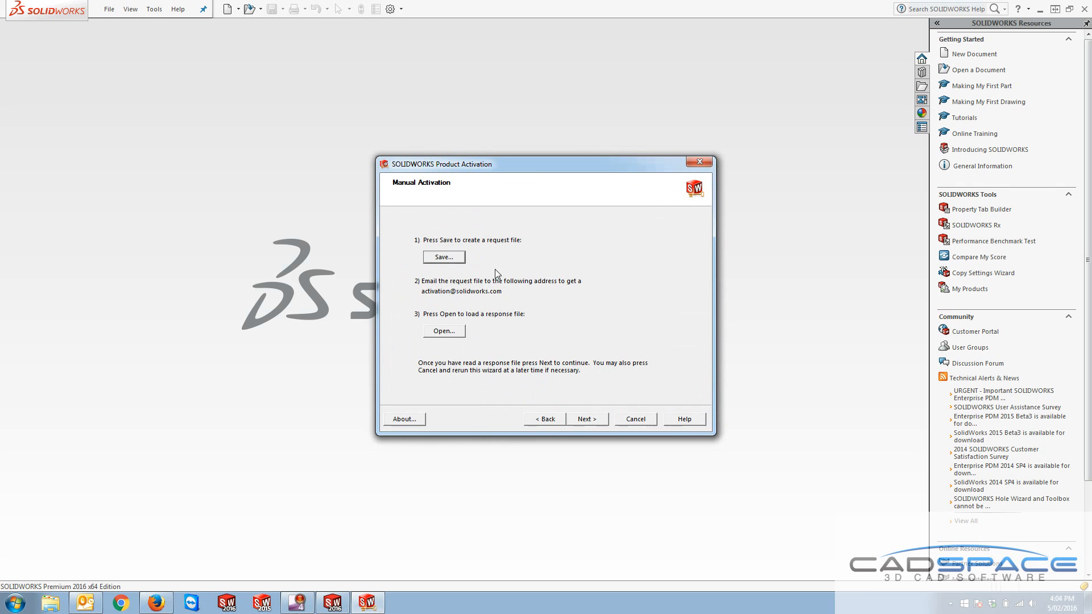
pyautogui.moveTo(477, 297)
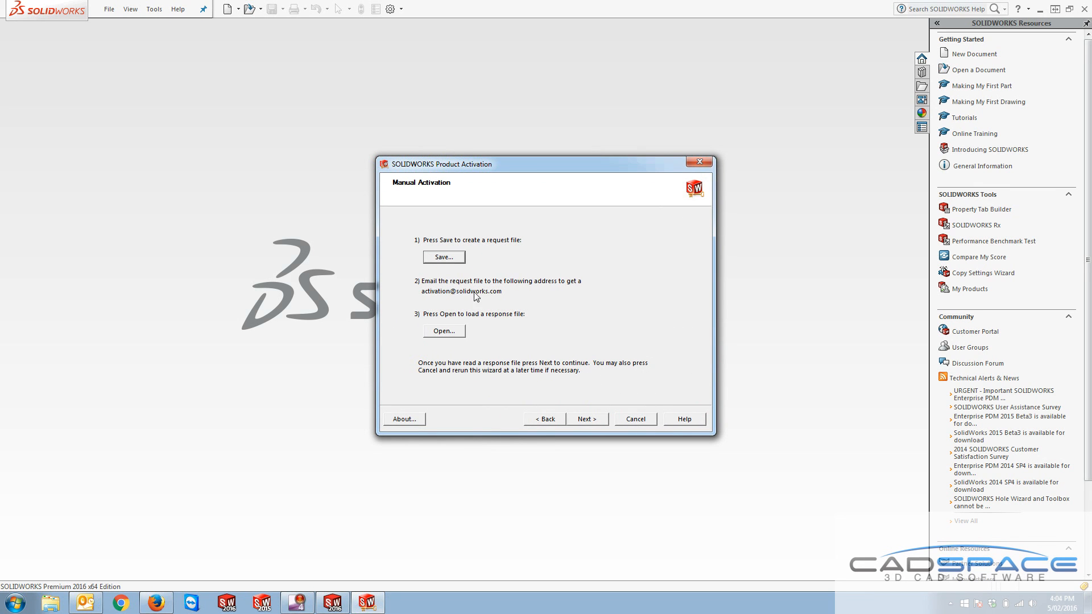
pyautogui.moveTo(443, 294)
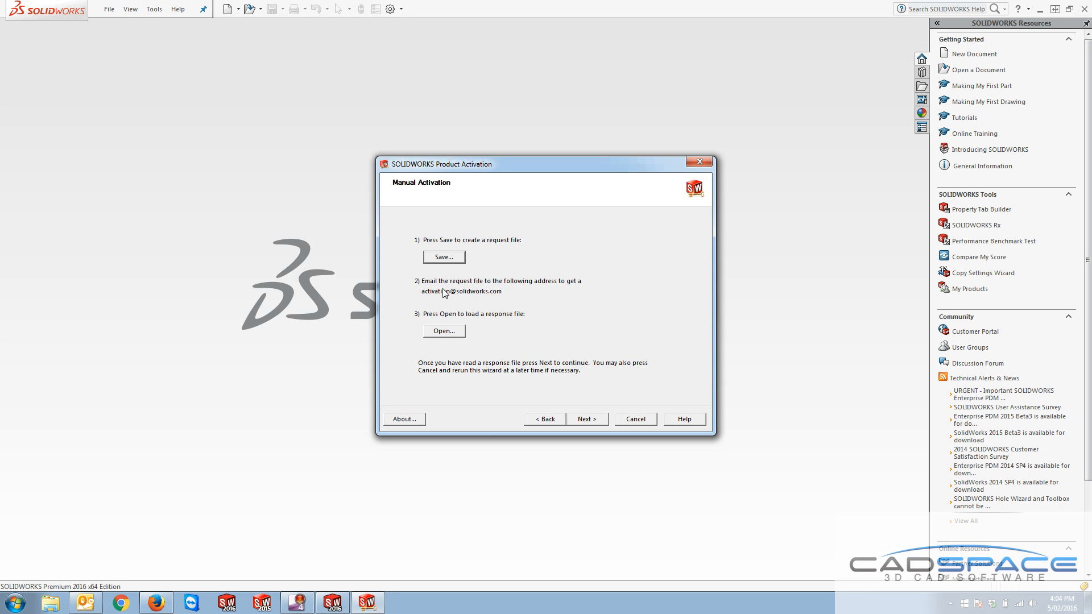
pyautogui.moveTo(449, 294)
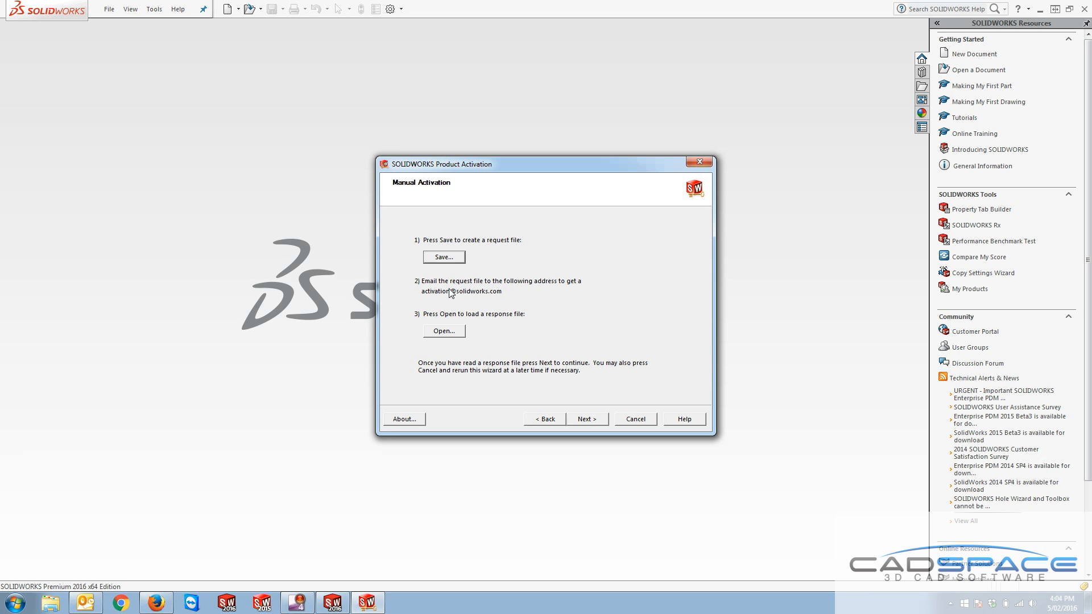
pyautogui.moveTo(444, 299)
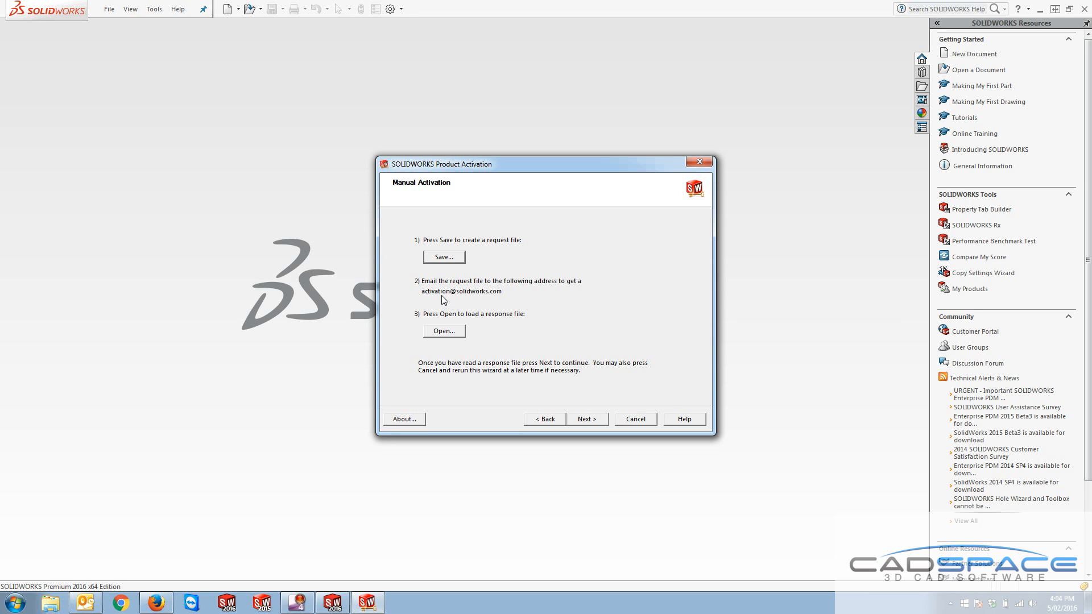
pyautogui.moveTo(490, 300)
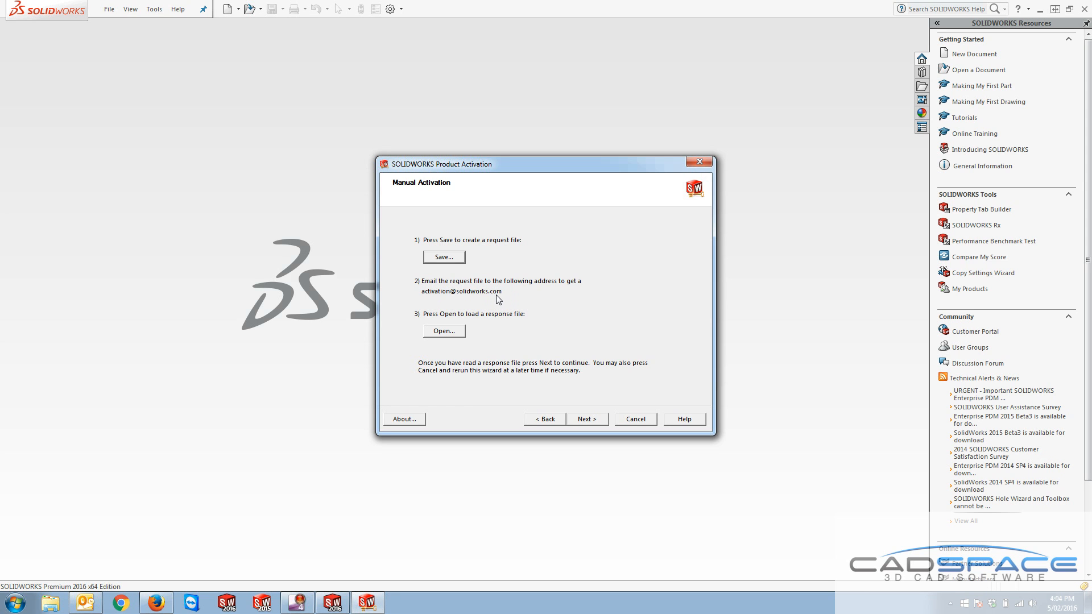
pyautogui.moveTo(419, 297)
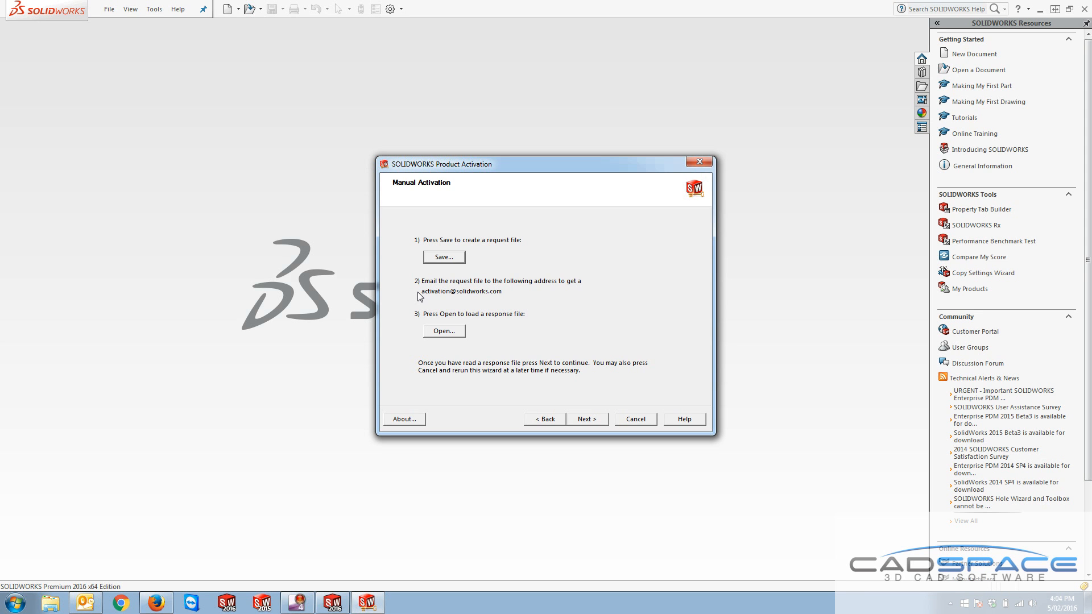
pyautogui.moveTo(479, 296)
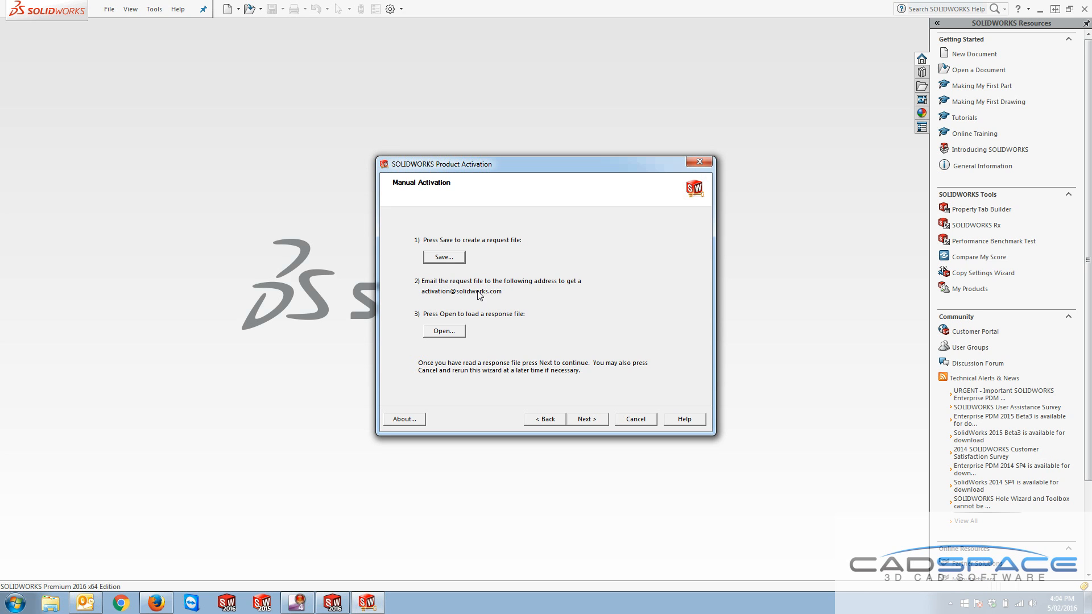
pyautogui.moveTo(479, 296)
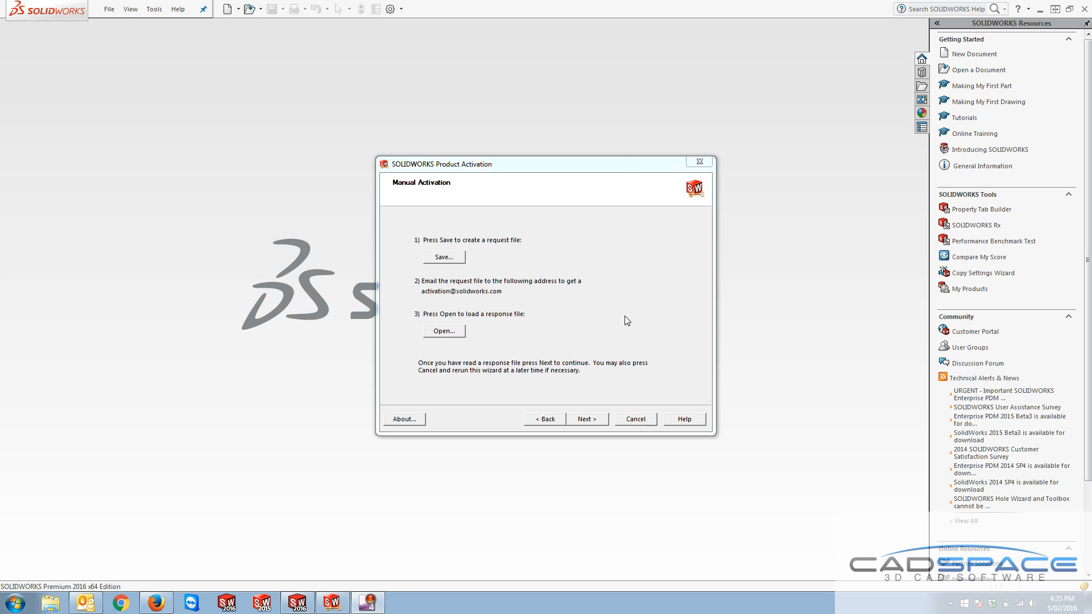
pyautogui.moveTo(443, 331)
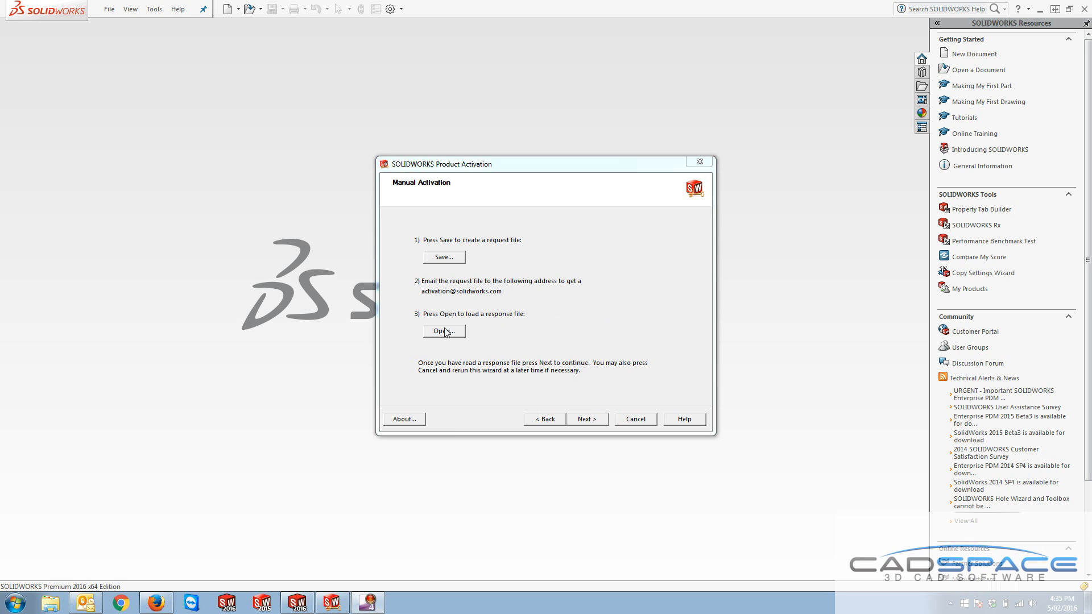
# - Load the SWTransferResponse file from Desktop > activation so the transfer reports success
pyautogui.click(442, 331)
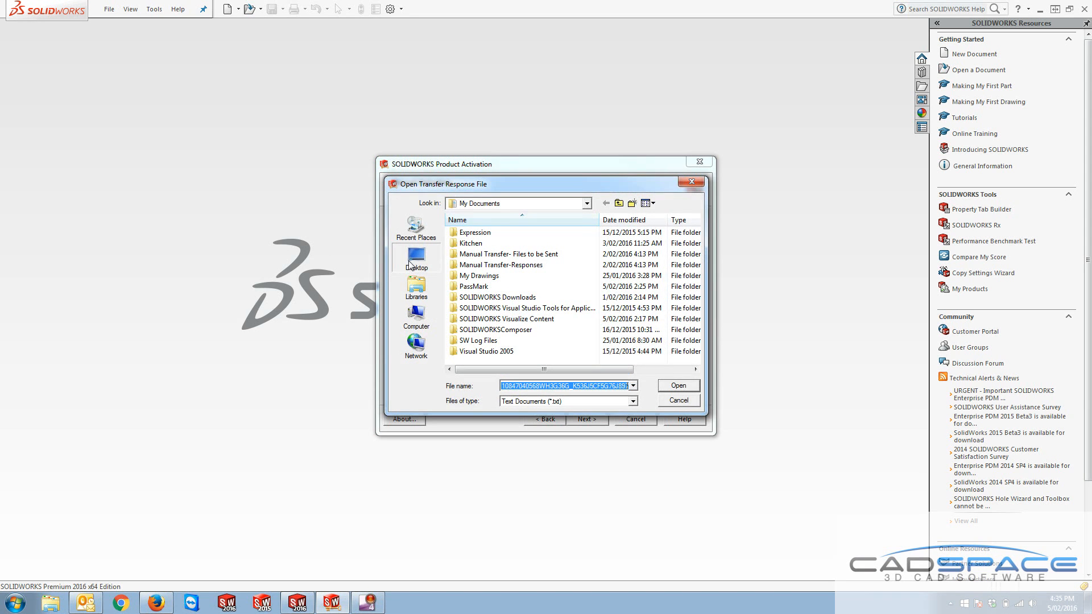
pyautogui.click(415, 258)
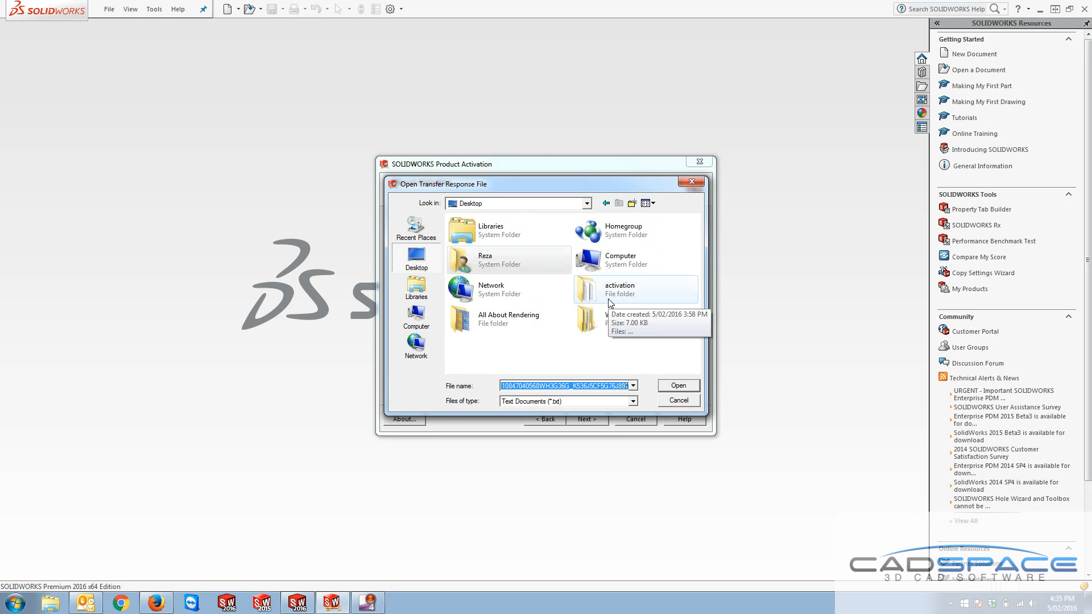
pyautogui.doubleClick(616, 289)
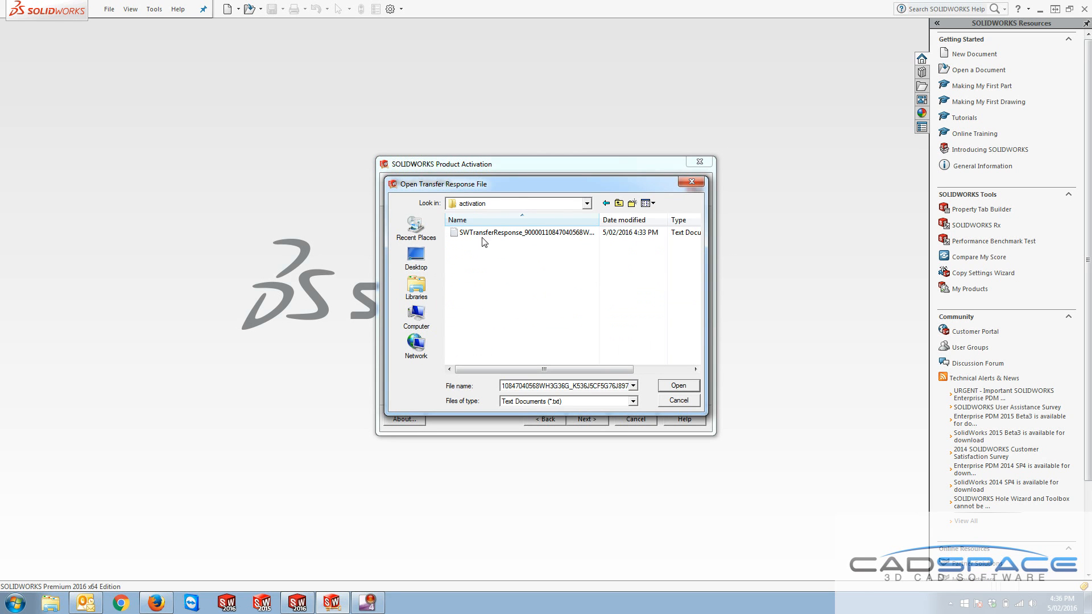
pyautogui.moveTo(473, 237)
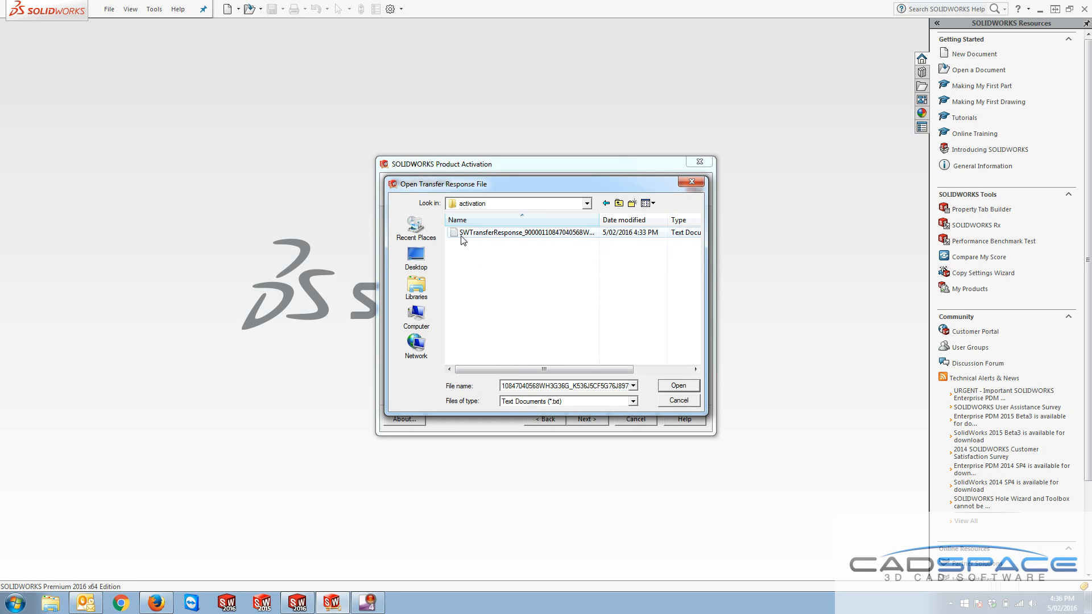
pyautogui.click(676, 399)
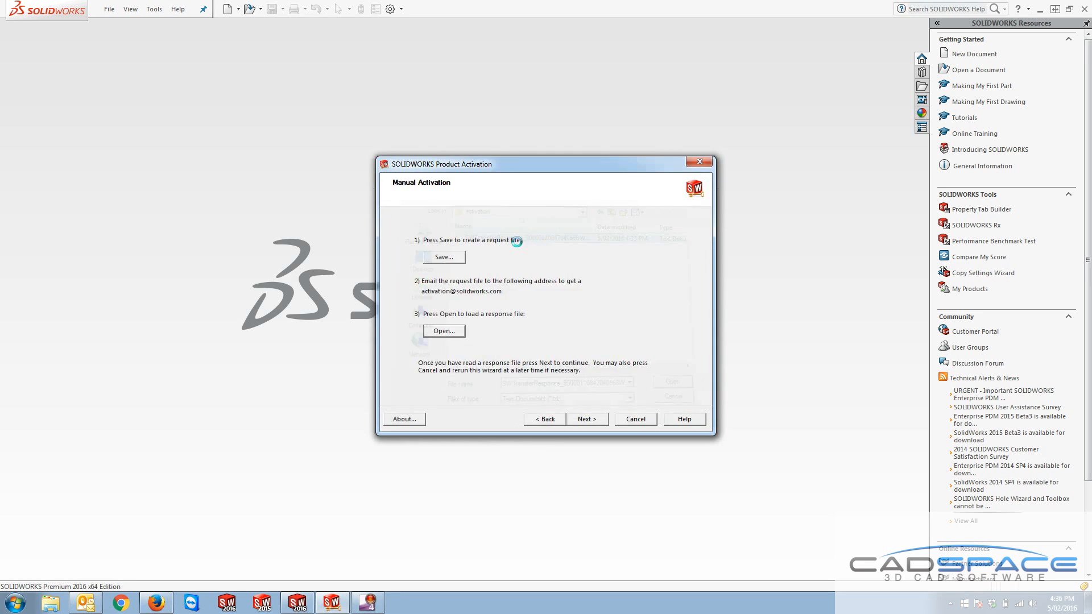
pyautogui.click(587, 419)
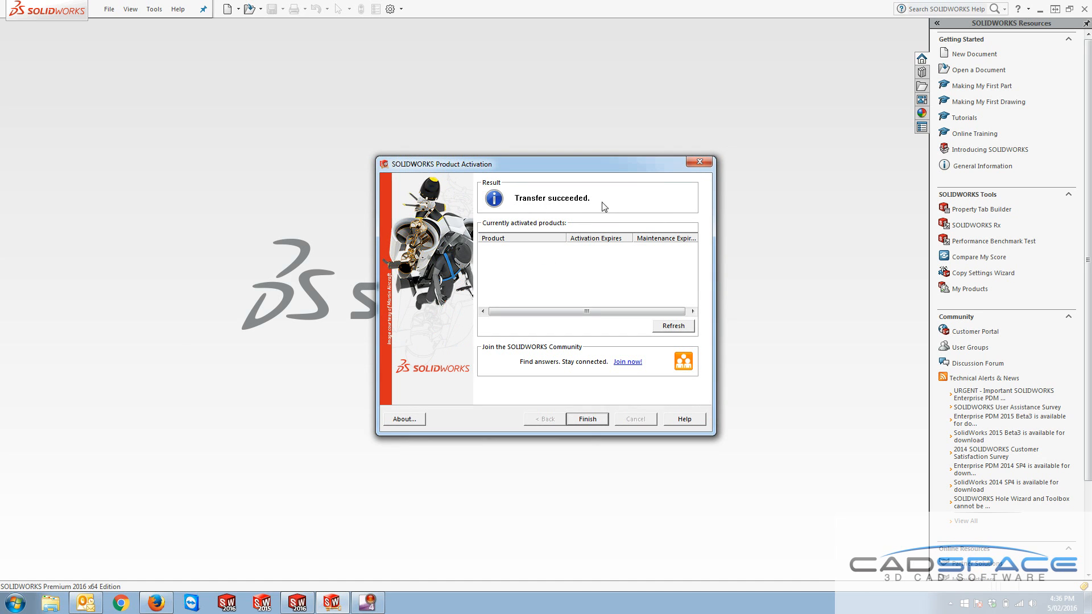
pyautogui.moveTo(580, 424)
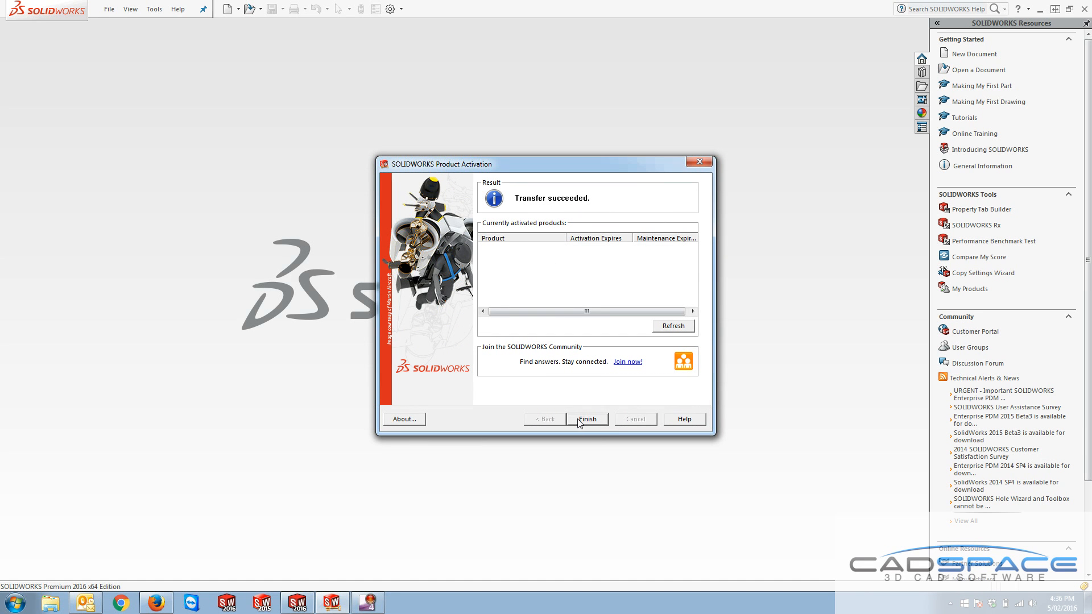
# - Finish the 'Transfer succeeded' wizard, closing SOLIDWORKS to the Windows desktop
pyautogui.click(587, 418)
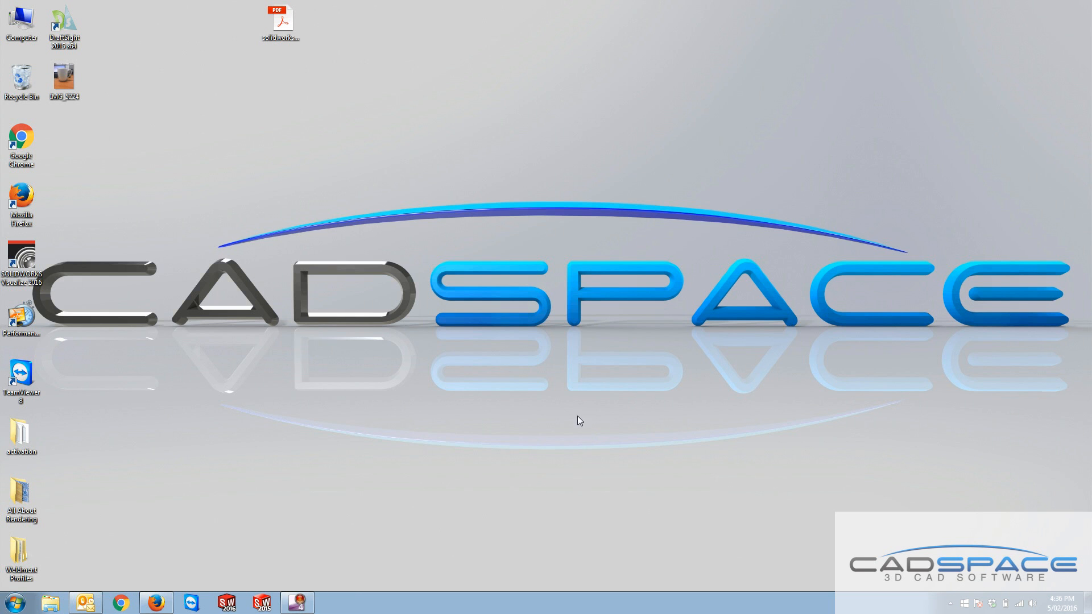